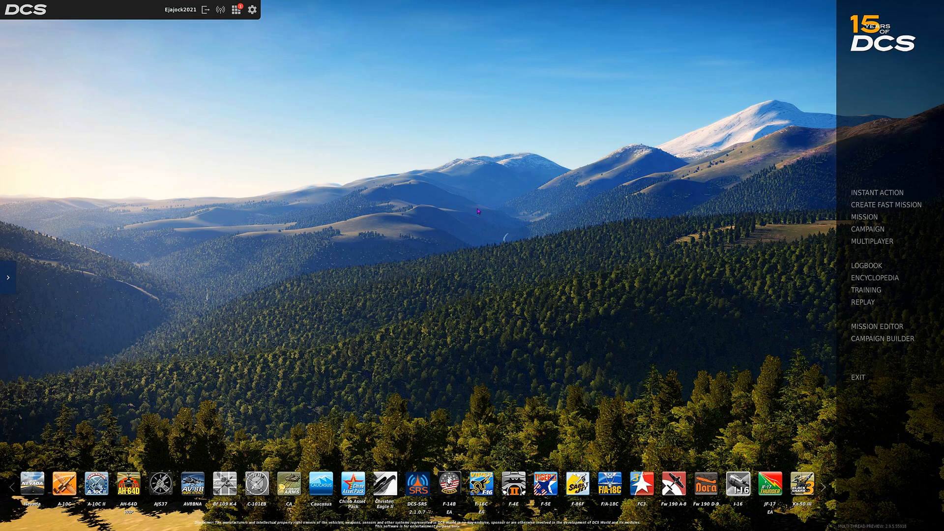
# Open DCS World Options from the gear icon, landing on the SPECIAL tab
pyautogui.click(253, 8)
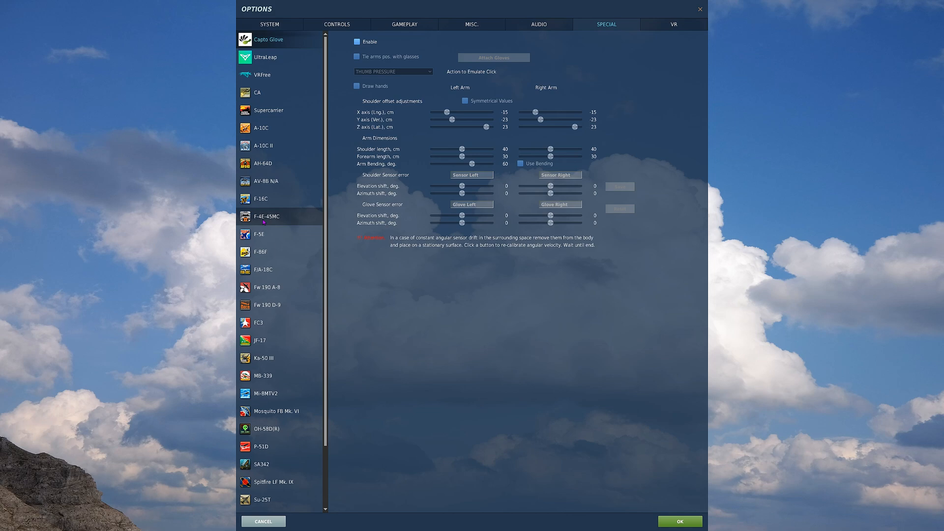
# Select F-4E-45MC in the SPECIAL module list to show its flight control and performance settings
pyautogui.click(266, 217)
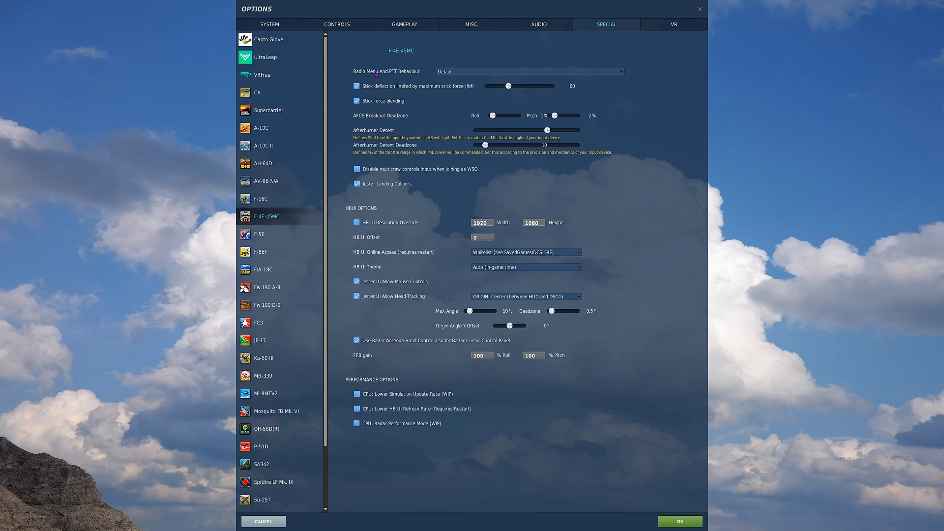
pyautogui.moveTo(472, 89)
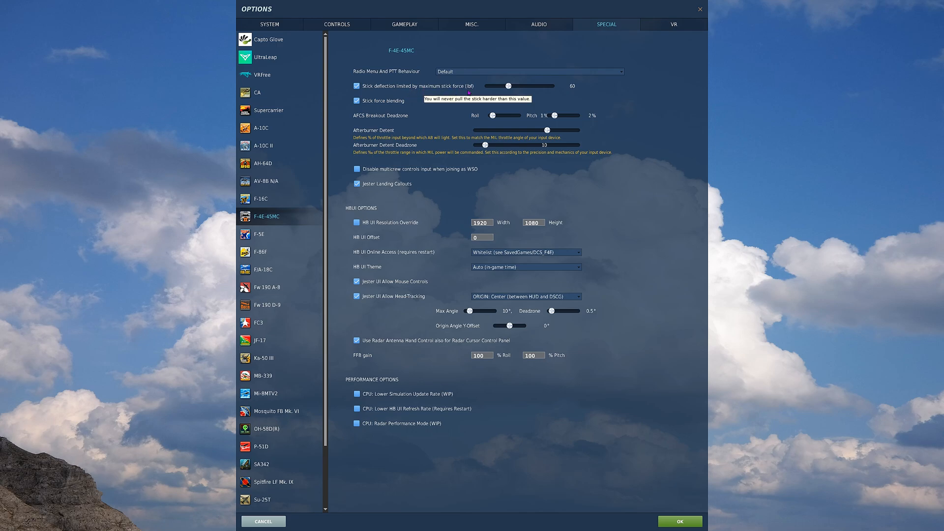
pyautogui.moveTo(504, 96)
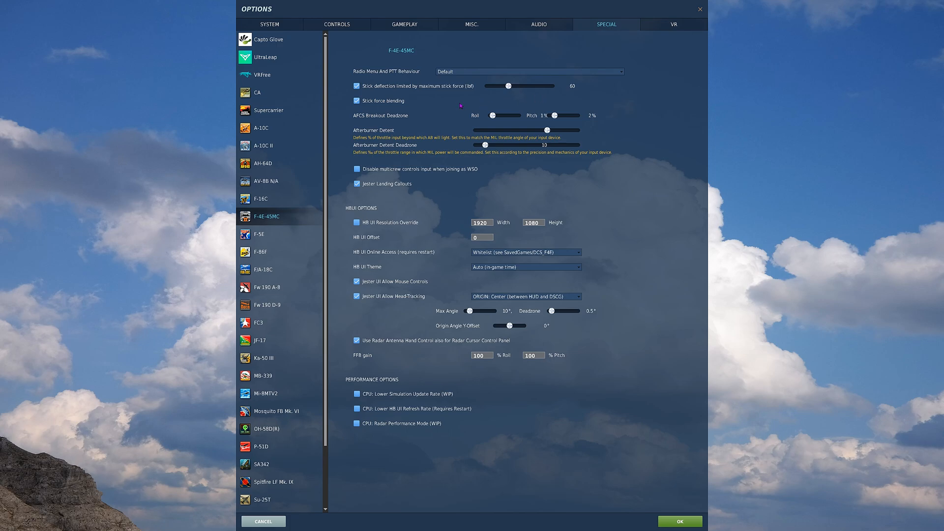
pyautogui.moveTo(399, 109)
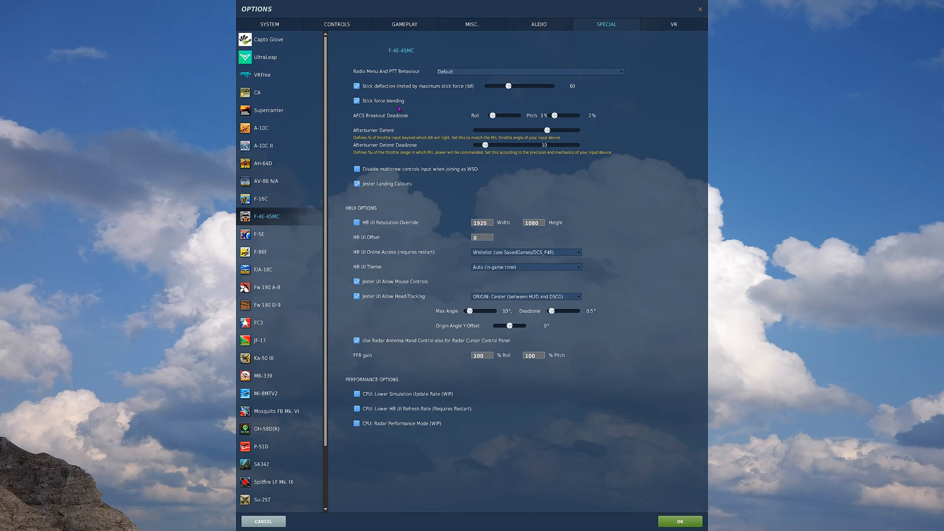
pyautogui.moveTo(422, 110)
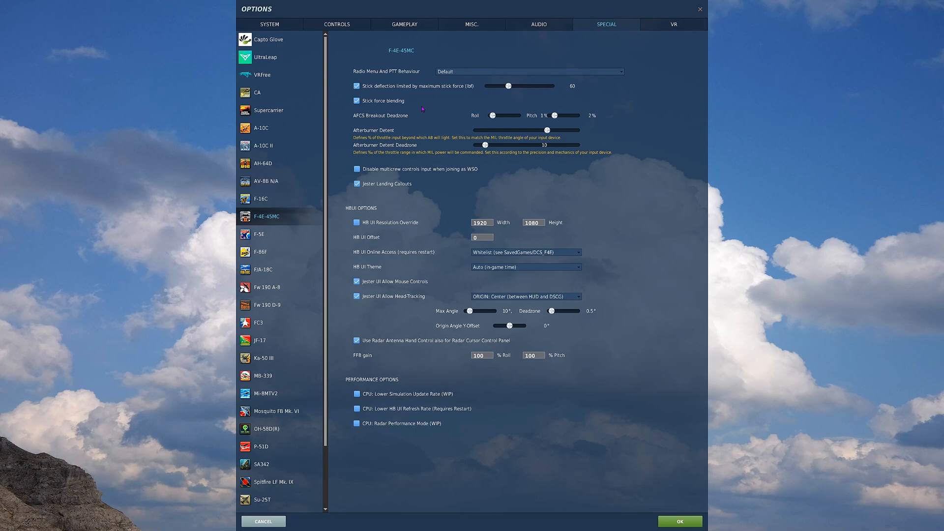
pyautogui.moveTo(378, 122)
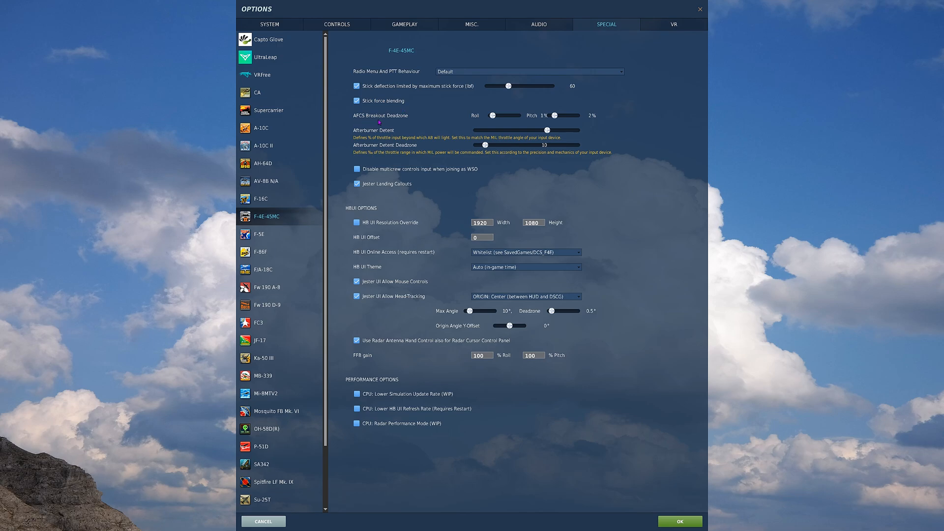
pyautogui.moveTo(476, 128)
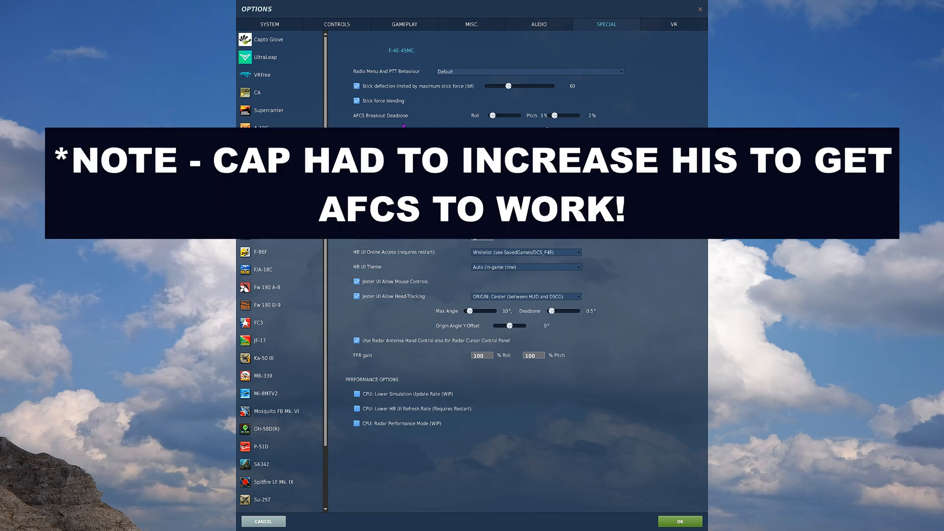
pyautogui.scroll(-3)
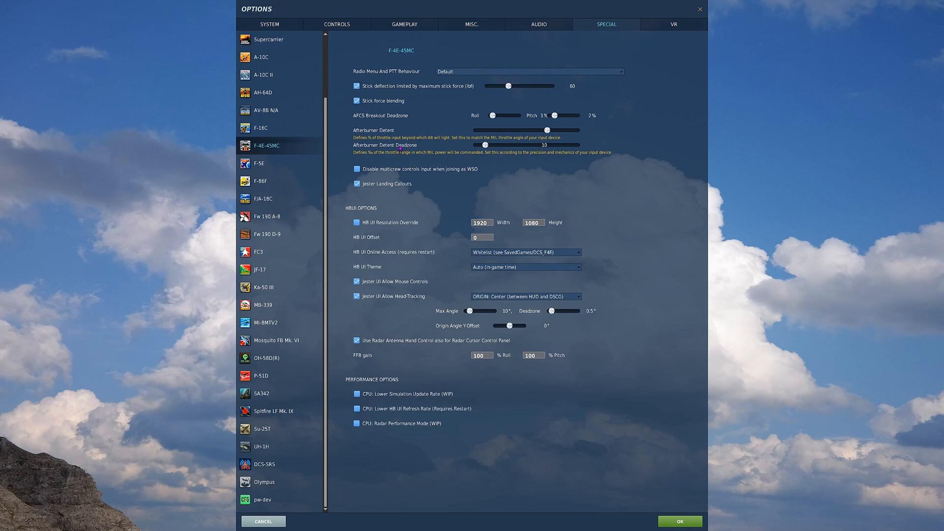
pyautogui.moveTo(357, 183)
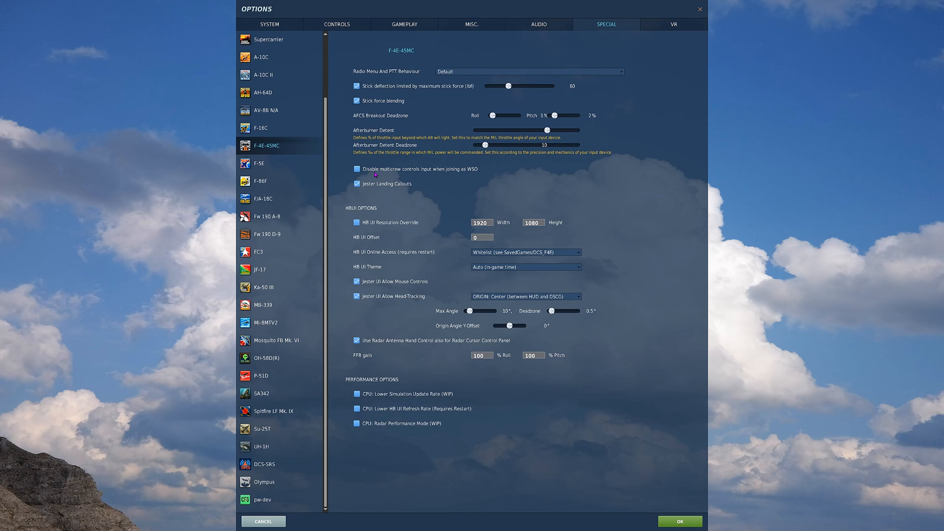
pyautogui.moveTo(357, 169)
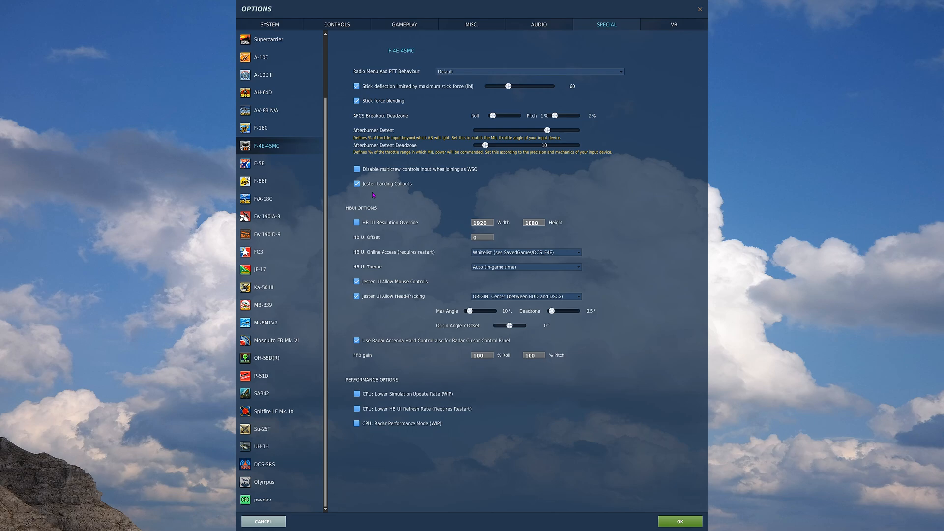
pyautogui.moveTo(370, 198)
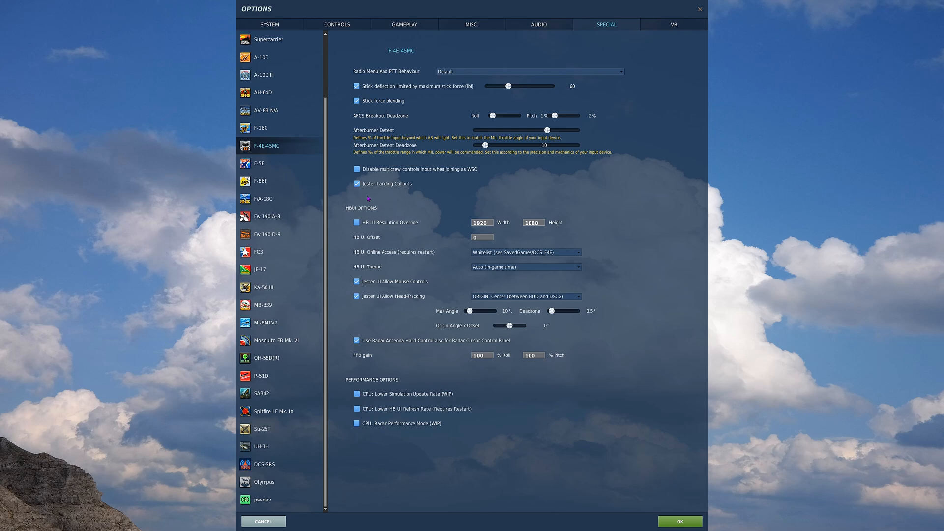
pyautogui.moveTo(598, 196)
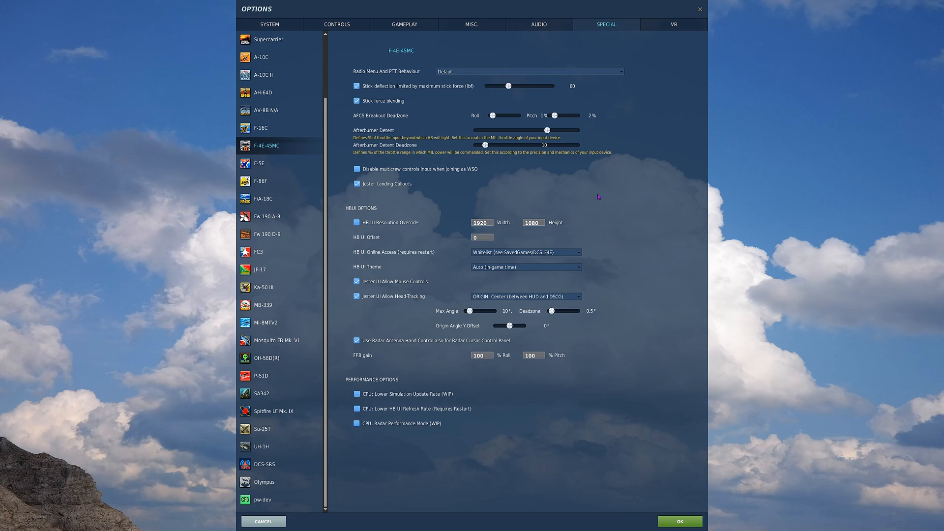
pyautogui.moveTo(336, 199)
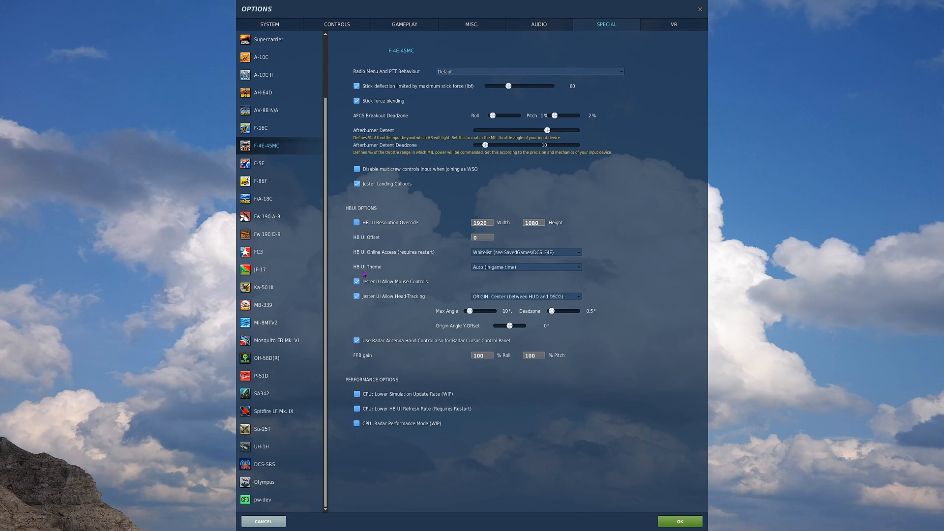
pyautogui.moveTo(368, 288)
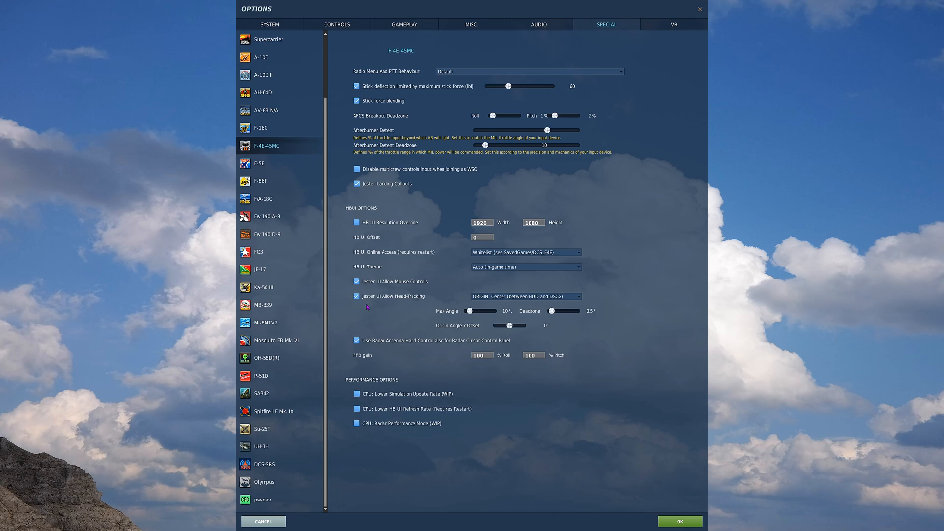
pyautogui.moveTo(374, 313)
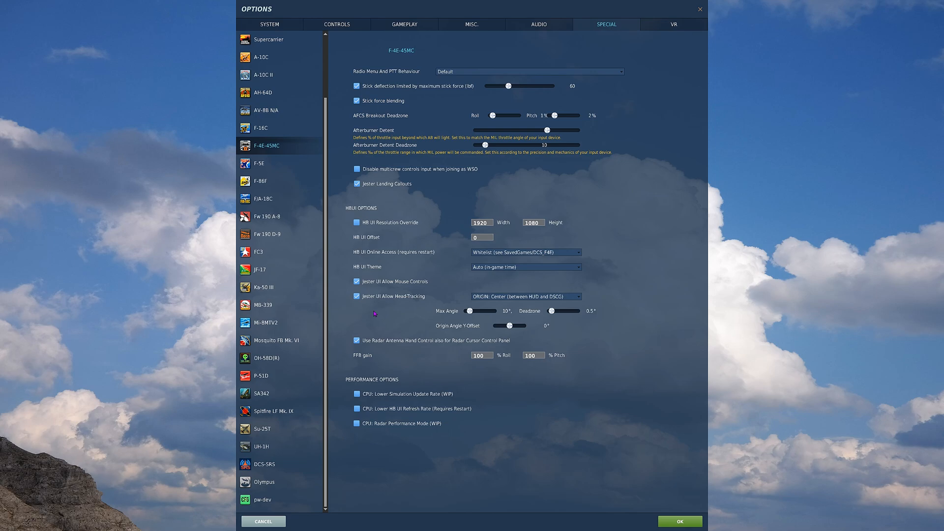
pyautogui.moveTo(564, 303)
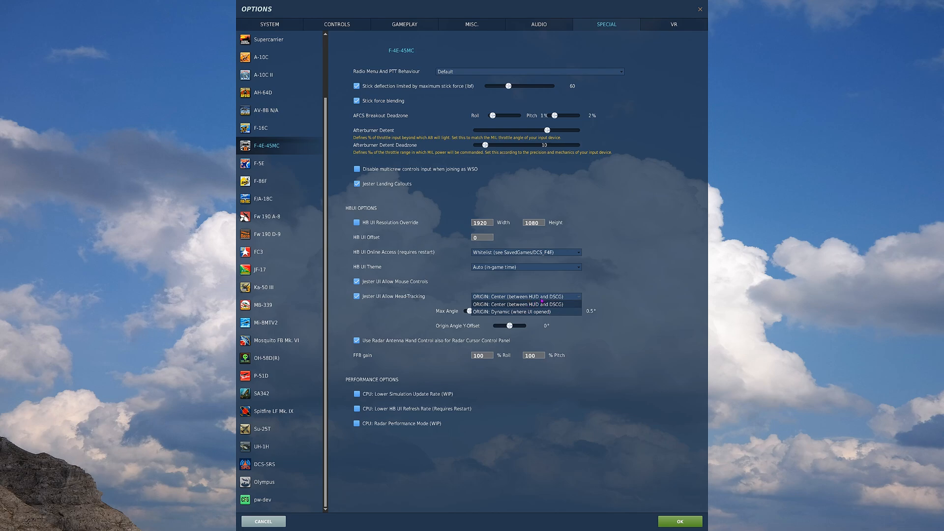
pyautogui.moveTo(609, 291)
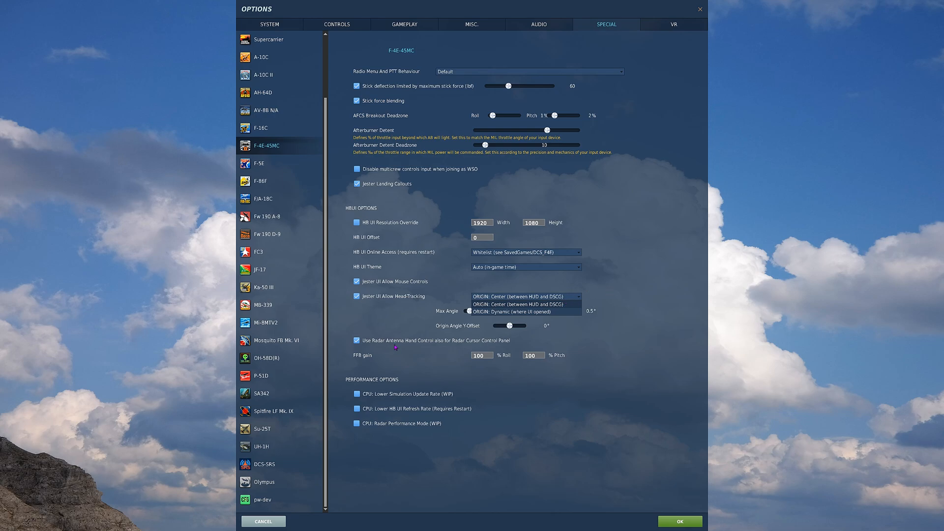
pyautogui.moveTo(469, 349)
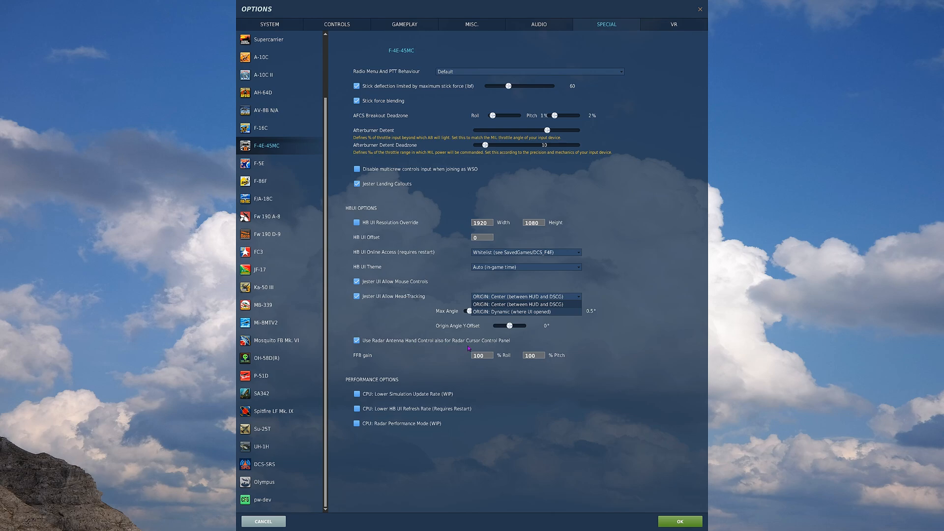
pyautogui.moveTo(515, 345)
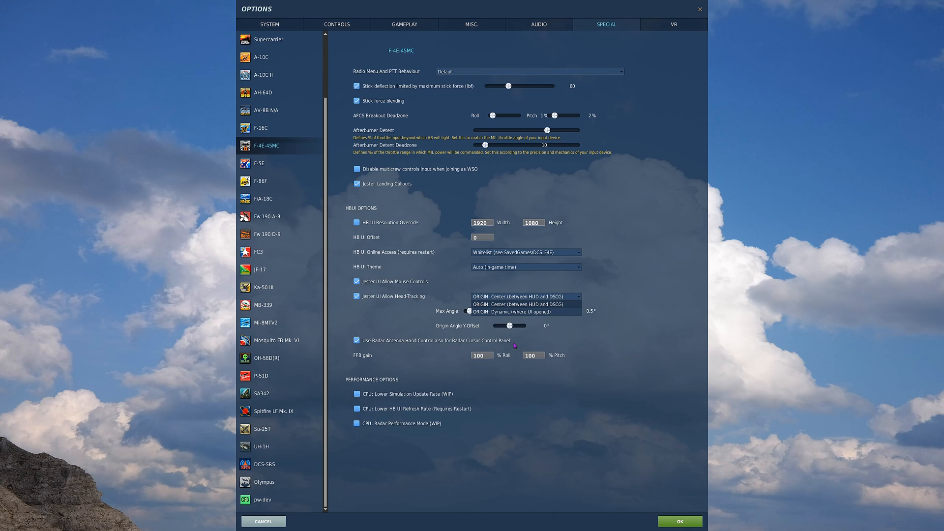
pyautogui.moveTo(434, 341)
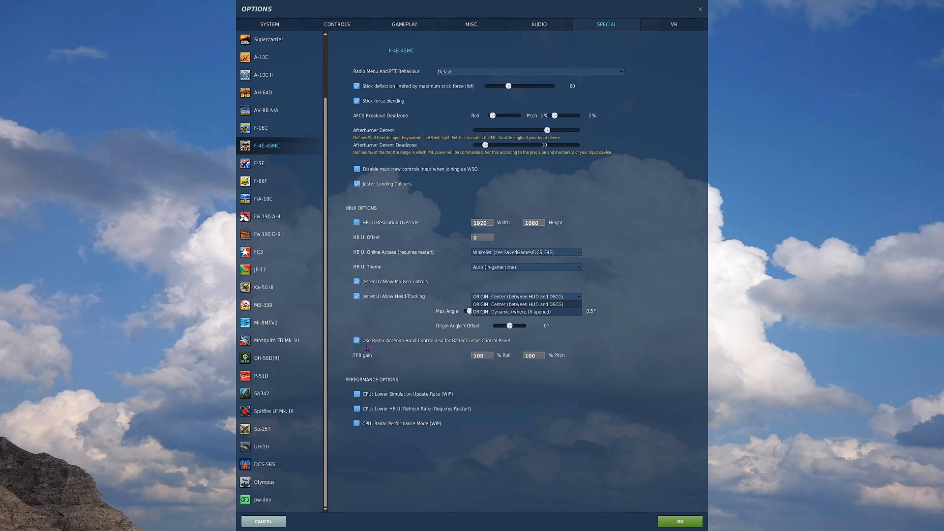
pyautogui.moveTo(359, 327)
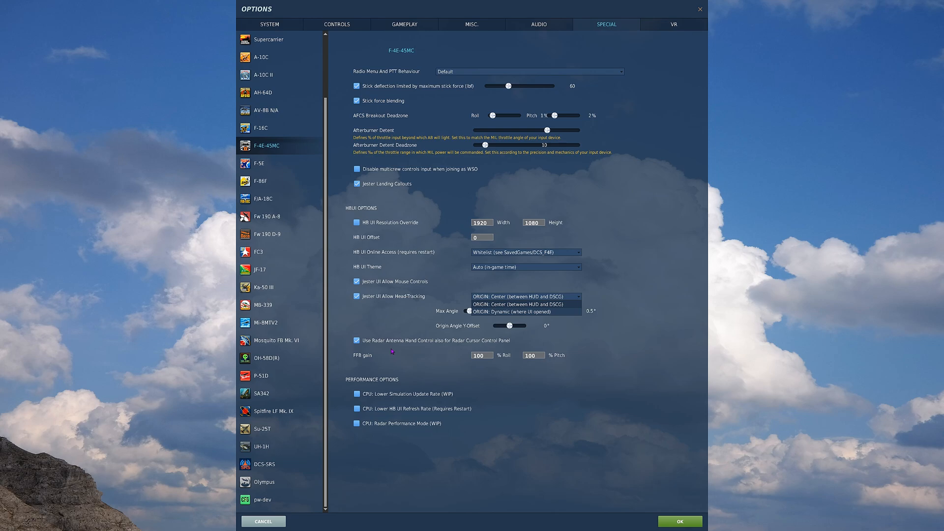
pyautogui.moveTo(504, 349)
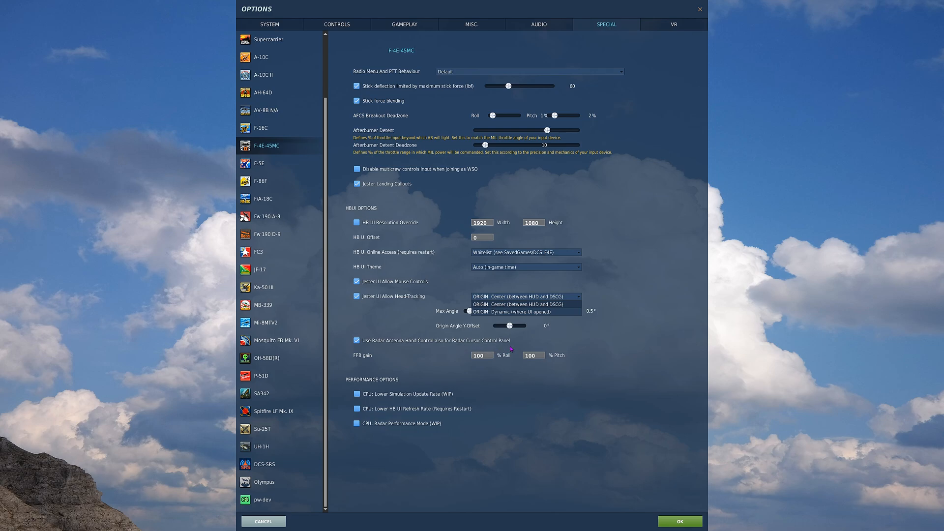
pyautogui.moveTo(366, 351)
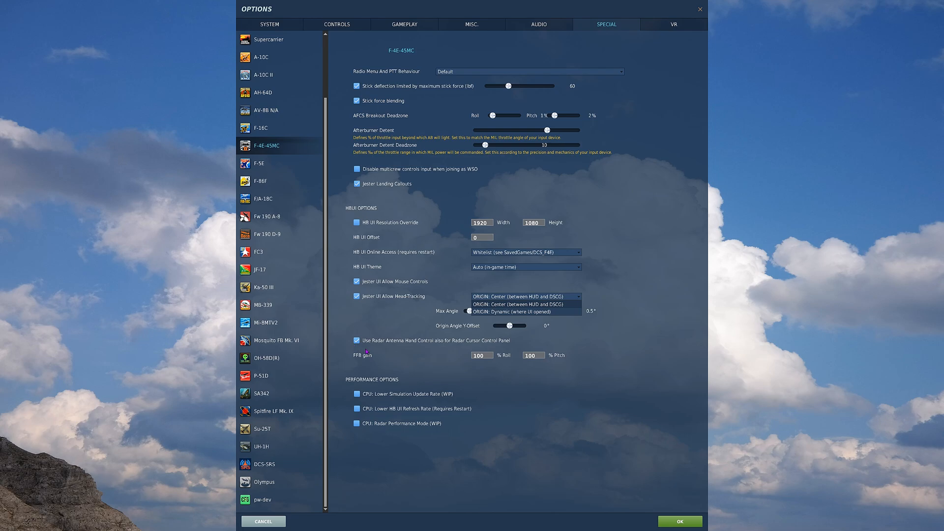
pyautogui.moveTo(461, 361)
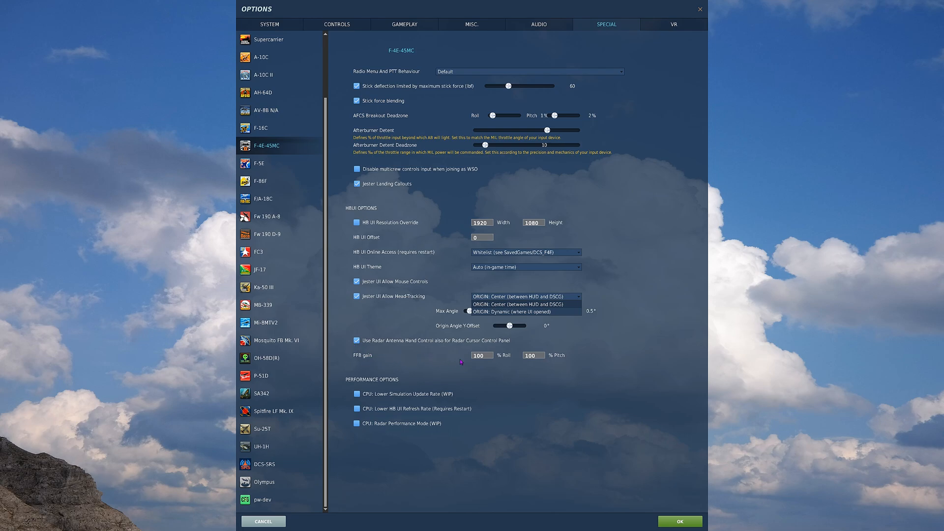
pyautogui.moveTo(351, 348)
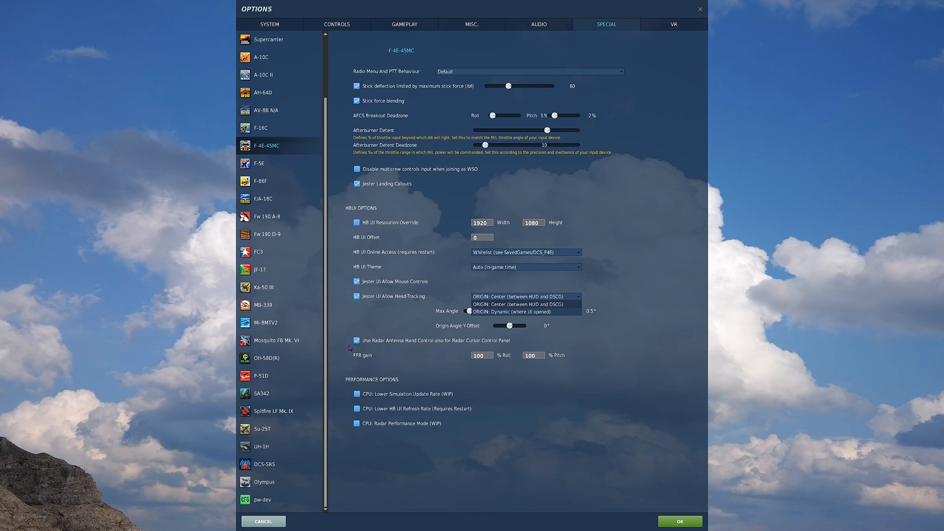
pyautogui.moveTo(490, 370)
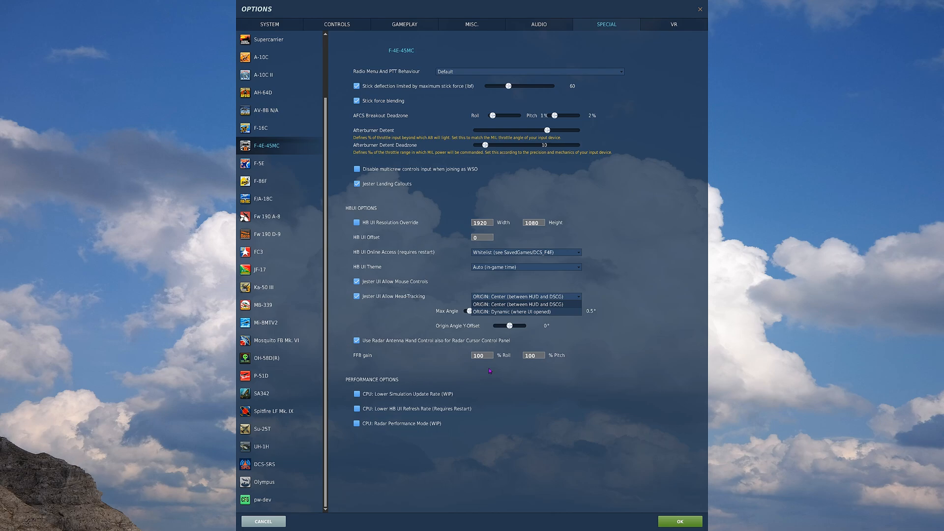
pyautogui.moveTo(495, 366)
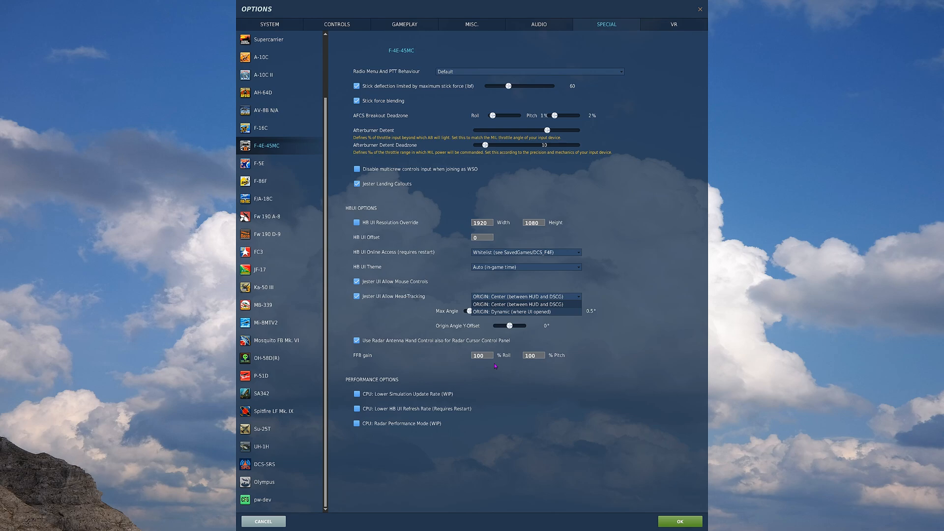
pyautogui.moveTo(389, 398)
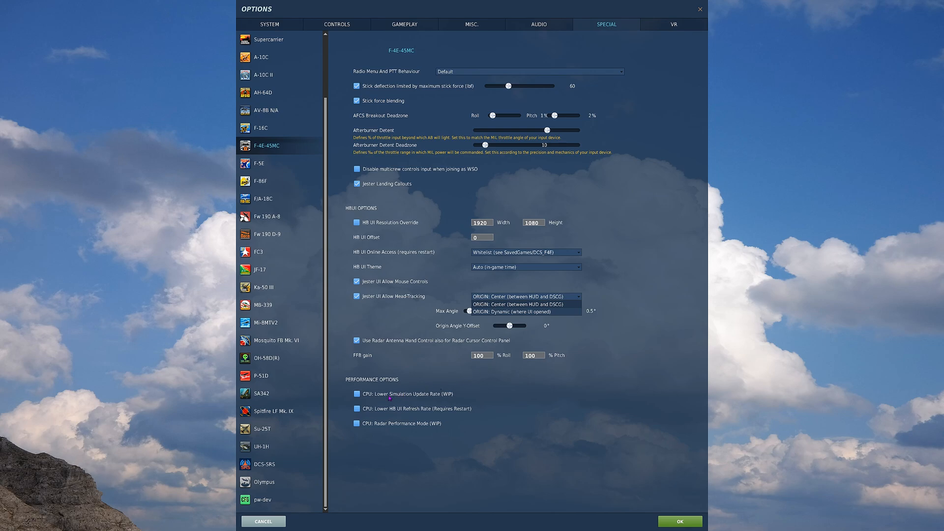
pyautogui.moveTo(386, 394)
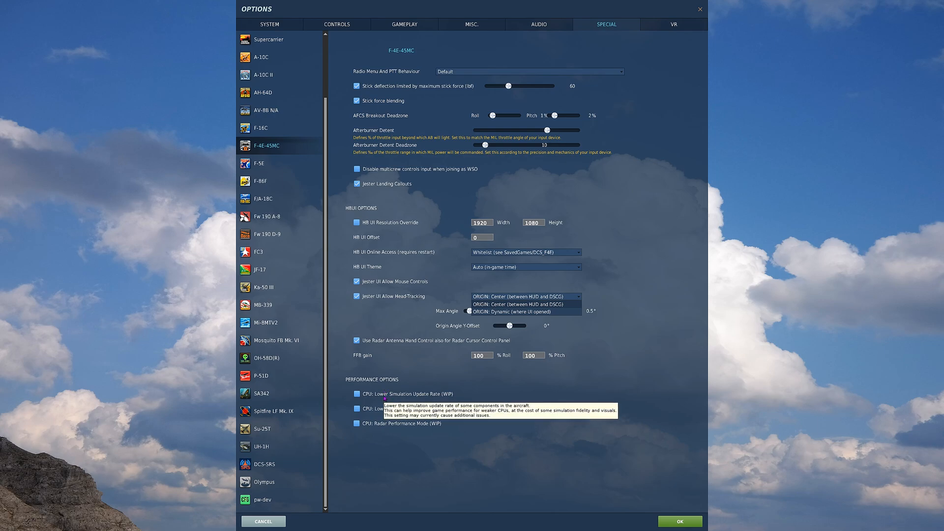
pyautogui.moveTo(389, 424)
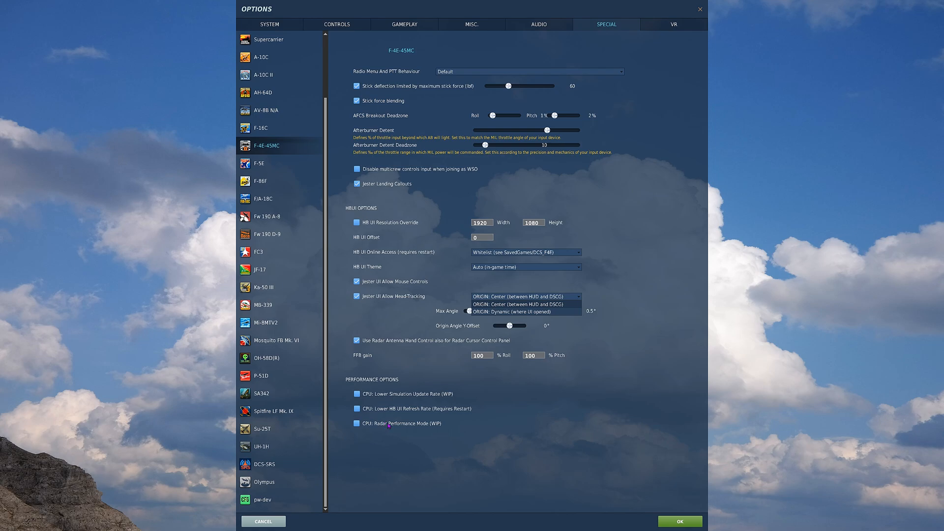
pyautogui.moveTo(390, 423)
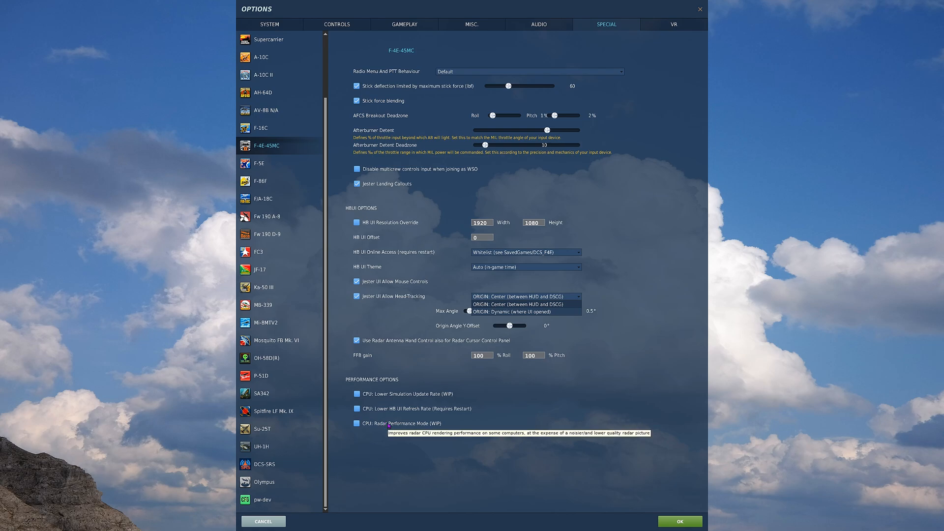
pyautogui.moveTo(398, 411)
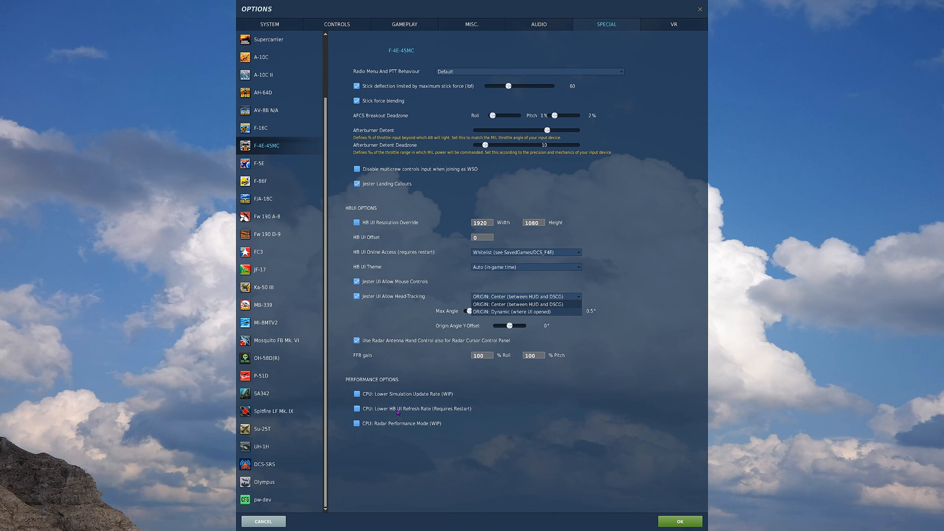
pyautogui.moveTo(413, 408)
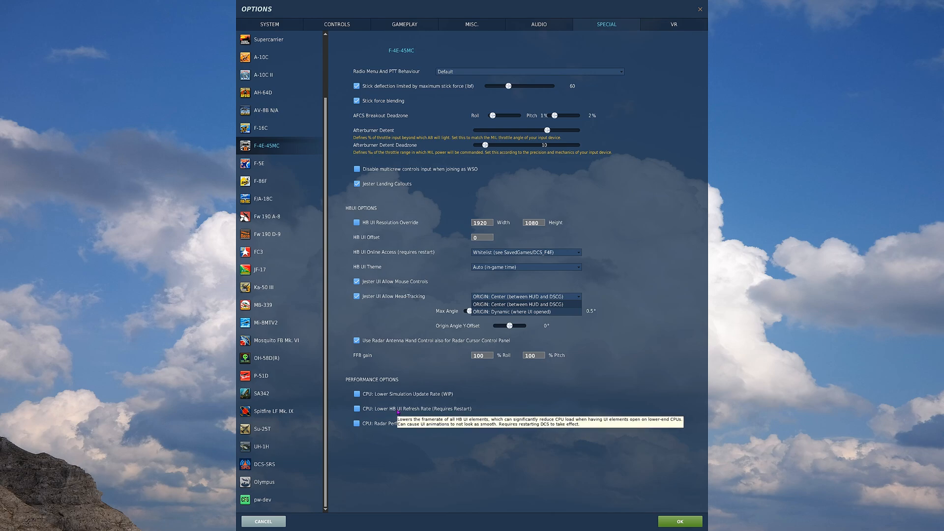
pyautogui.moveTo(398, 409)
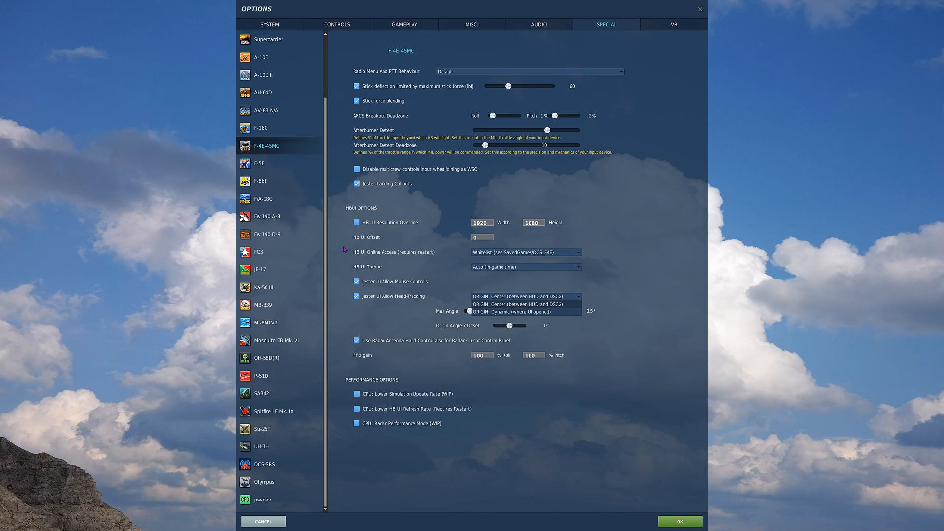
pyautogui.moveTo(529, 215)
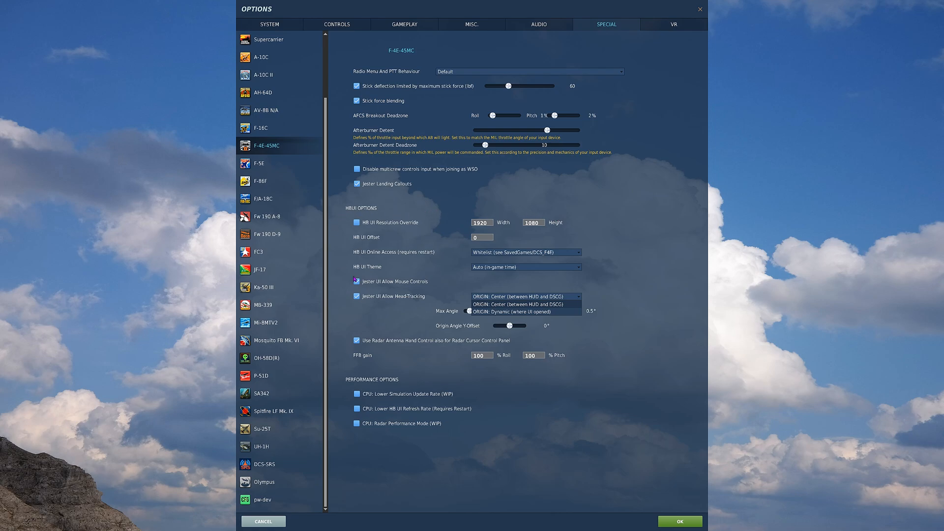
# Confirm Options with OK and return to the paused F-4E mission
pyautogui.click(679, 521)
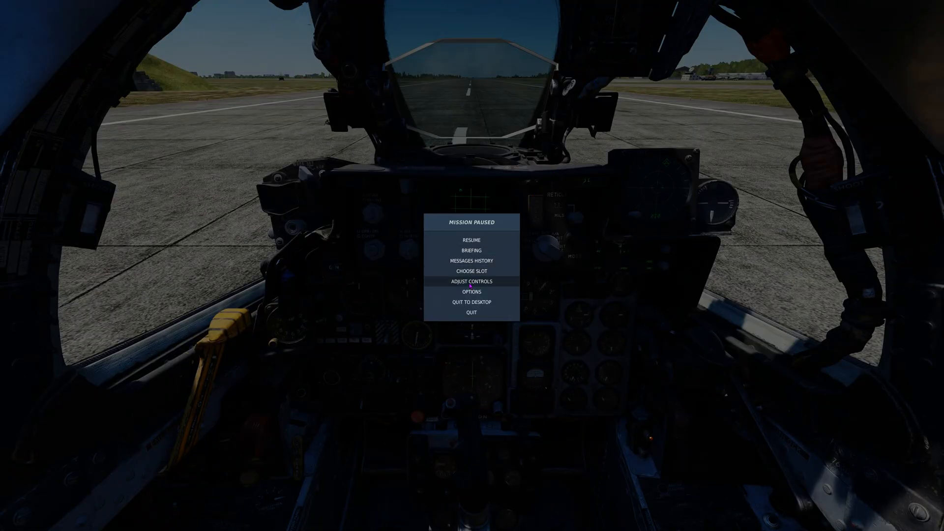
# Choose Adjust Controls in the Mission Paused menu to list F-4E axis bindings
pyautogui.click(472, 282)
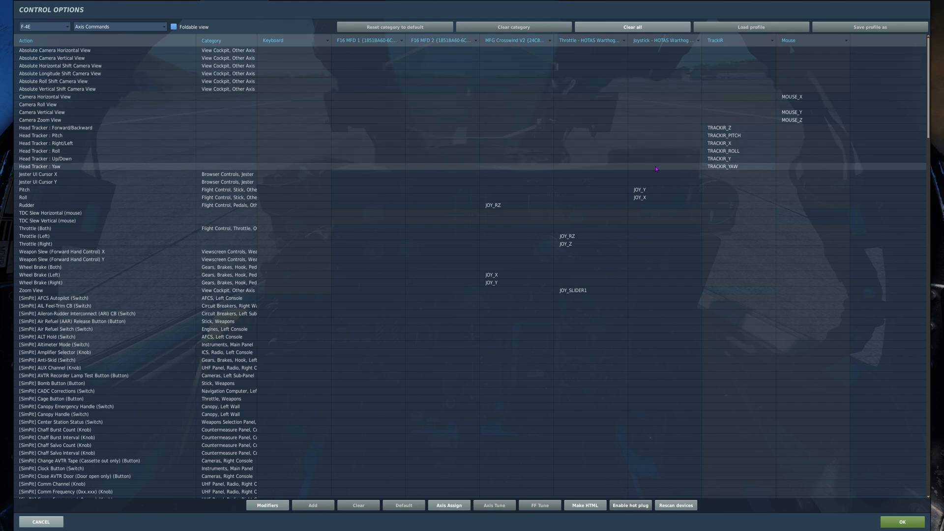
pyautogui.moveTo(638, 197)
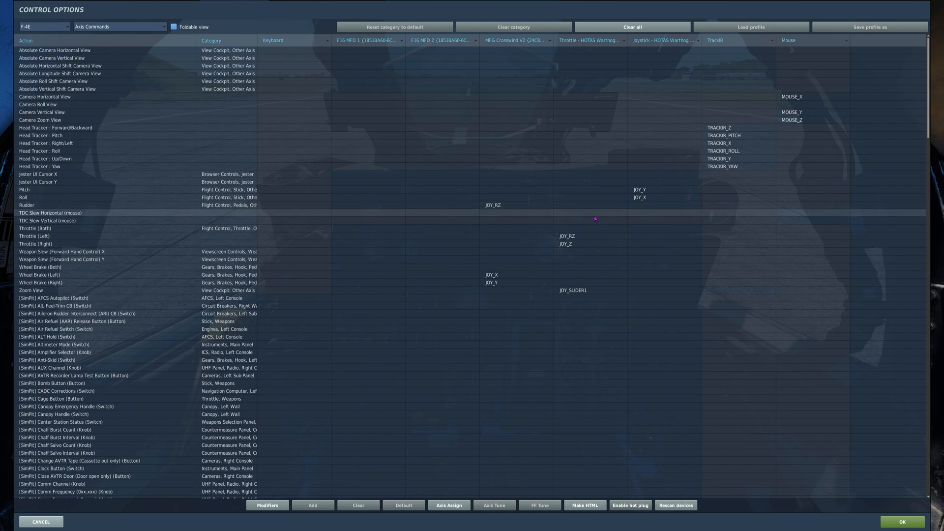
pyautogui.moveTo(561, 262)
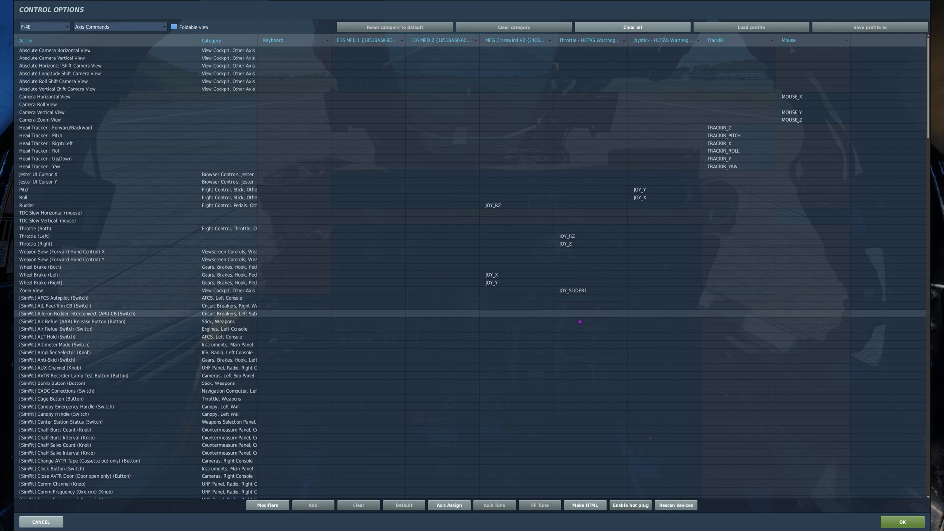
# Scroll to [WSO] Antenna Hand Control Slew X and select its JOY_X binding
pyautogui.scroll(-3)
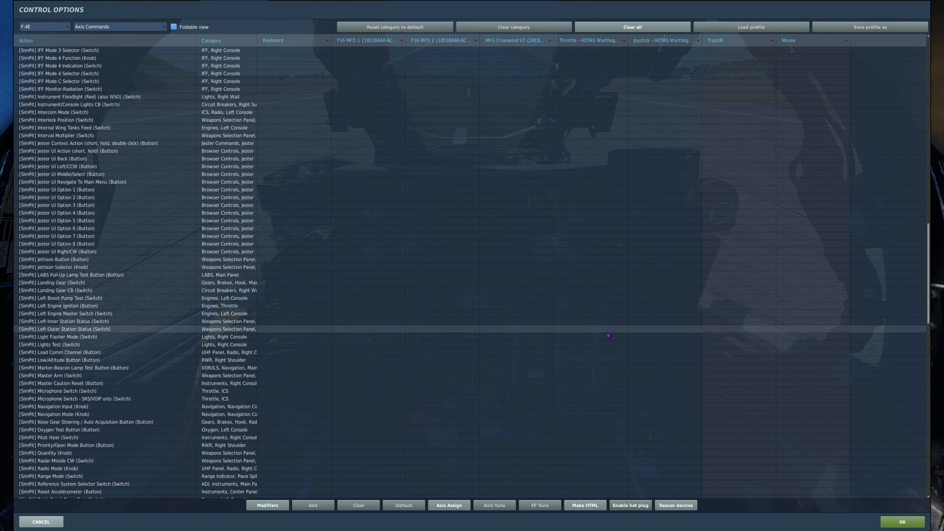
pyautogui.scroll(-3)
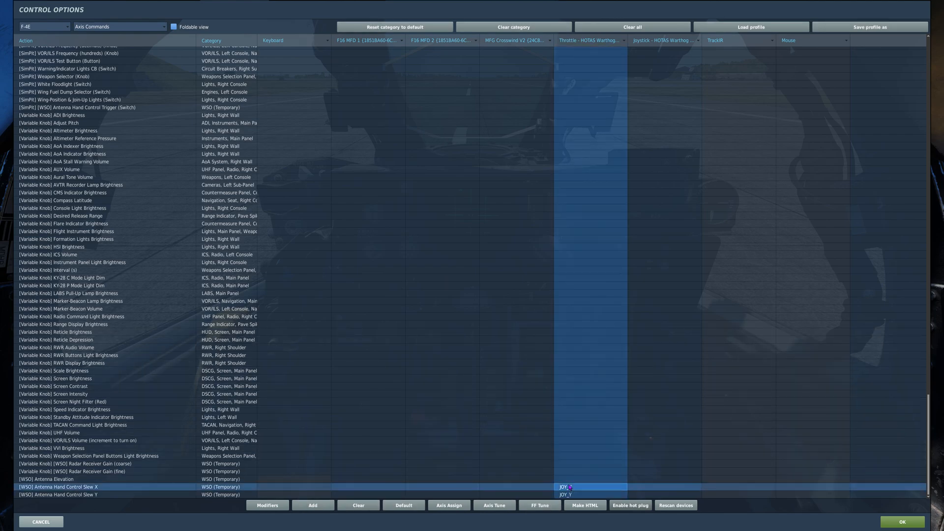
pyautogui.click(494, 505)
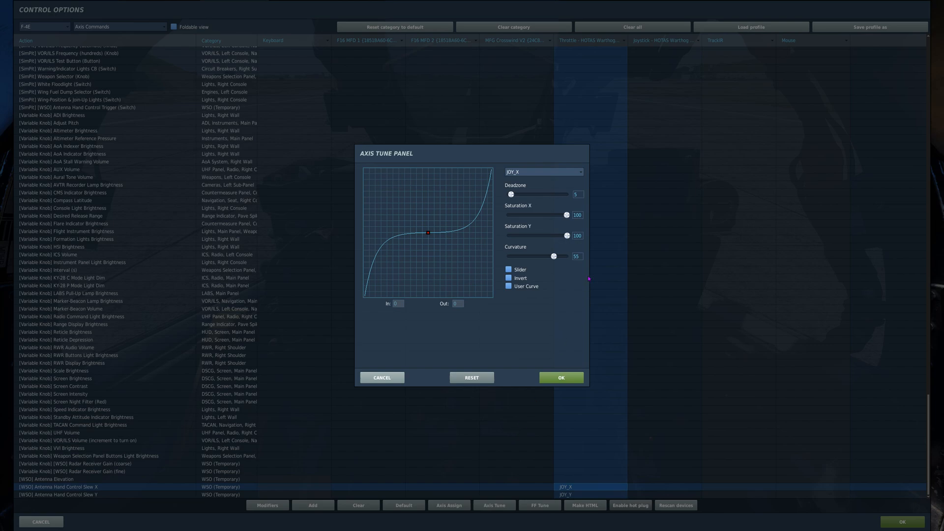
pyautogui.moveTo(577, 195)
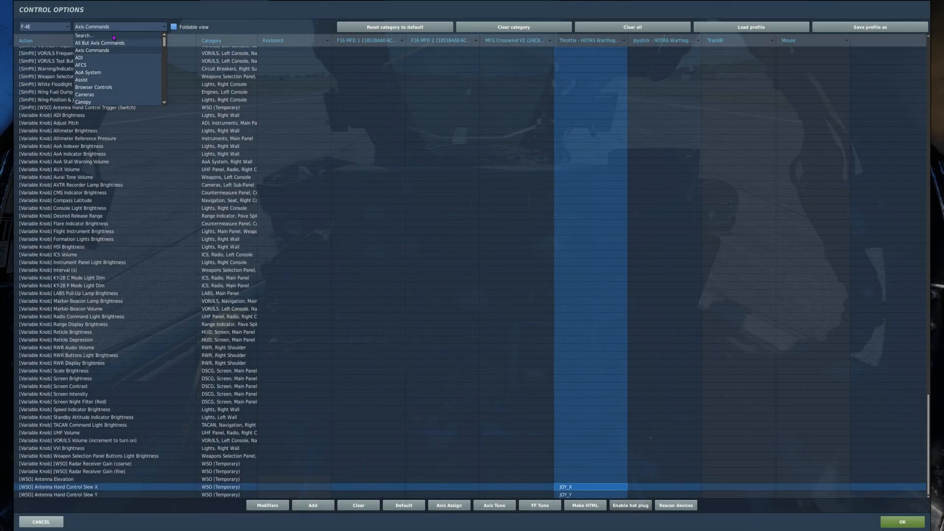
# Switch the command category to All But Axis Commands
pyautogui.click(99, 43)
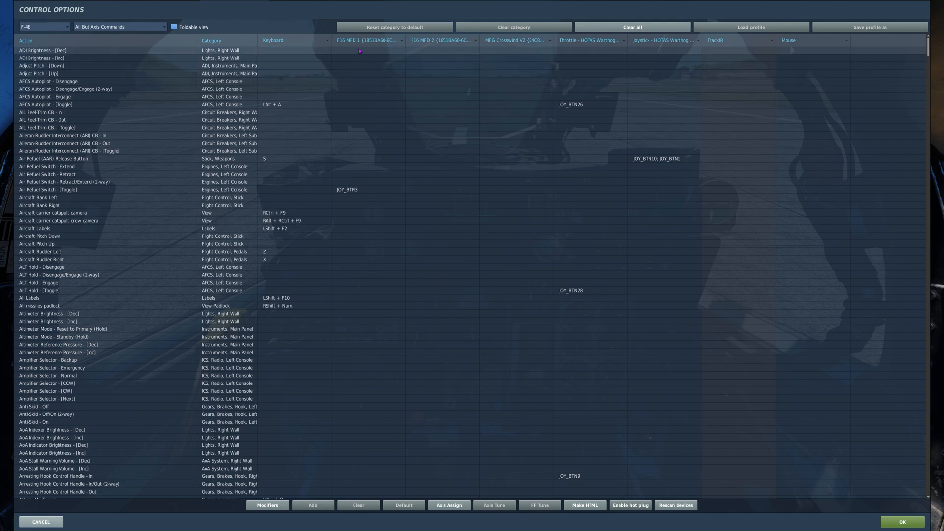
pyautogui.moveTo(221, 167)
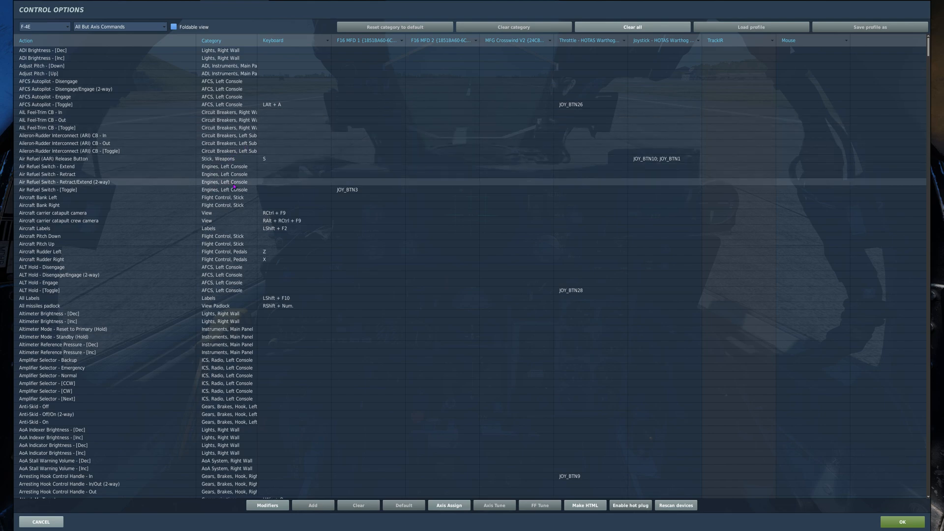
pyautogui.moveTo(249, 159)
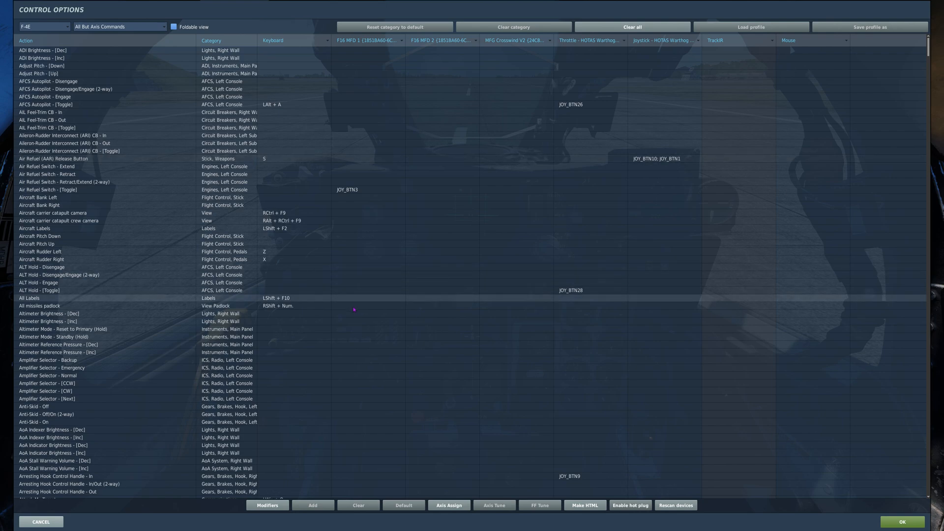
# Scroll the binding list to the Canopy, Center Station and Chaff Burst/Salvo entries
pyautogui.scroll(-3)
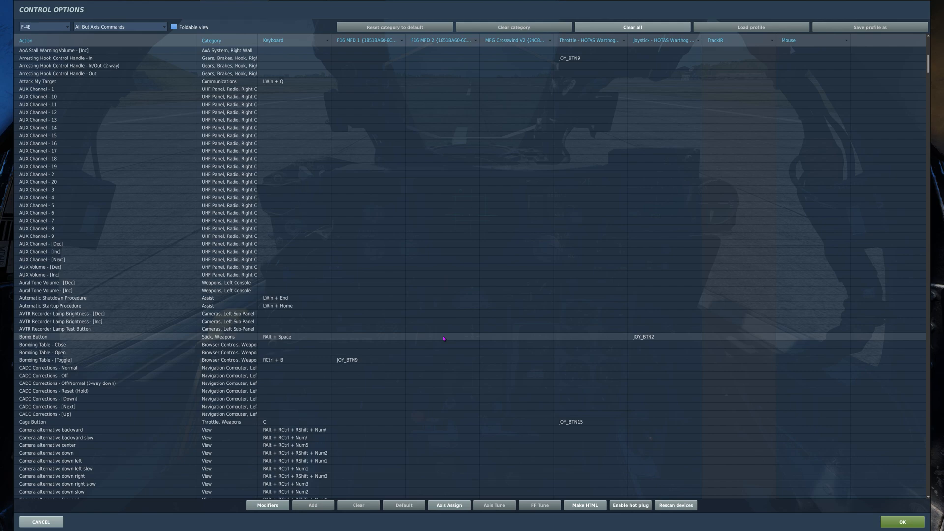
pyautogui.scroll(-3)
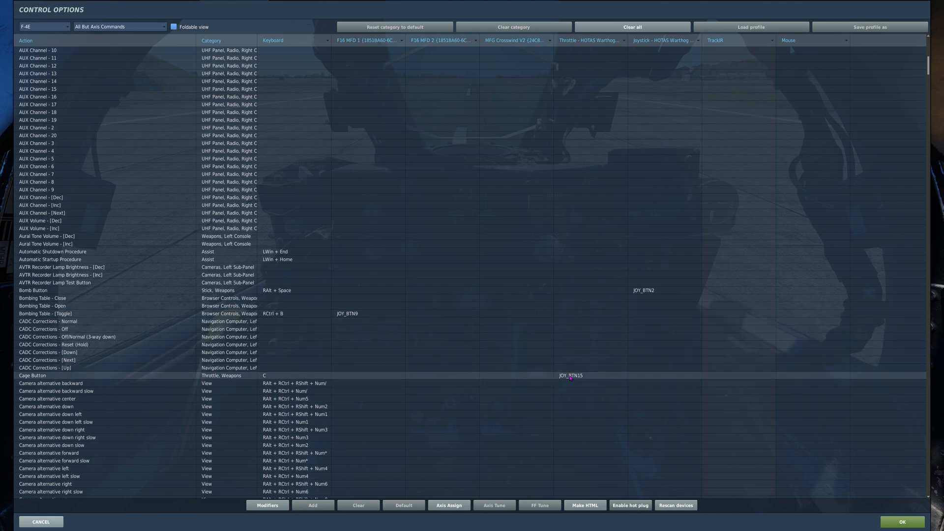
pyautogui.moveTo(571, 375)
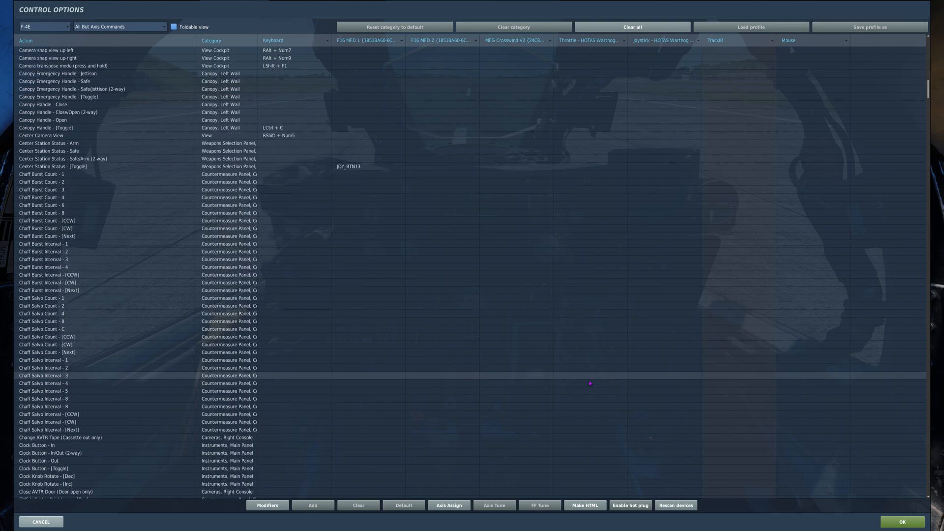
# Scroll past Crew Chief Commands to Delivery Mode, Dispense Countermeasures and Drag-Parachute bindings
pyautogui.scroll(-3)
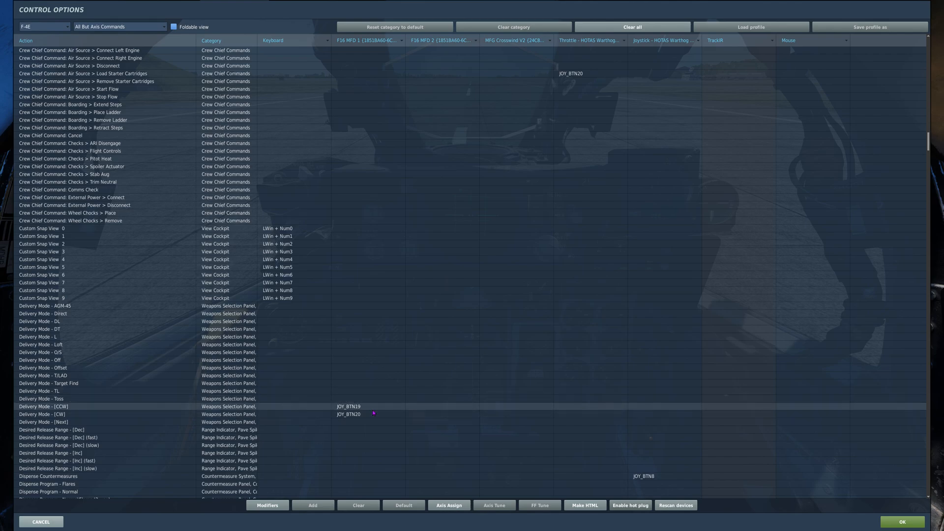
pyautogui.moveTo(372, 418)
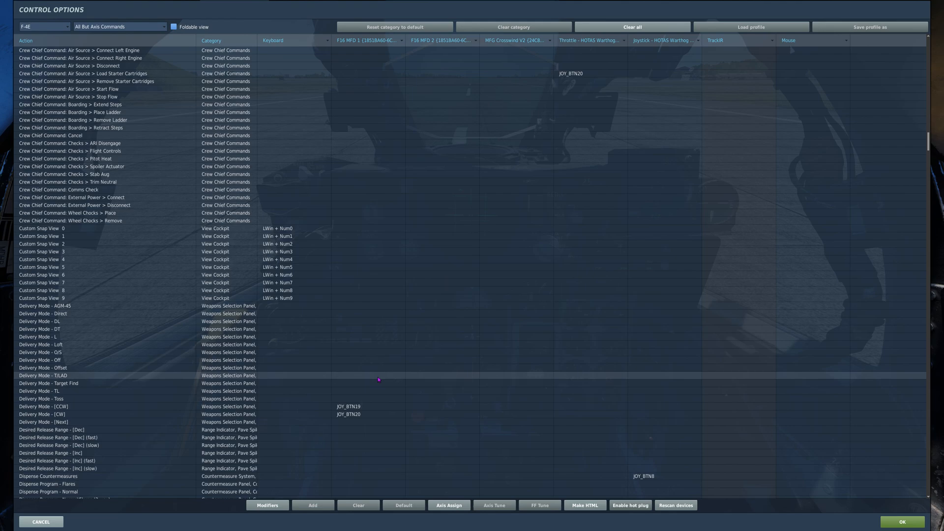
pyautogui.scroll(-3)
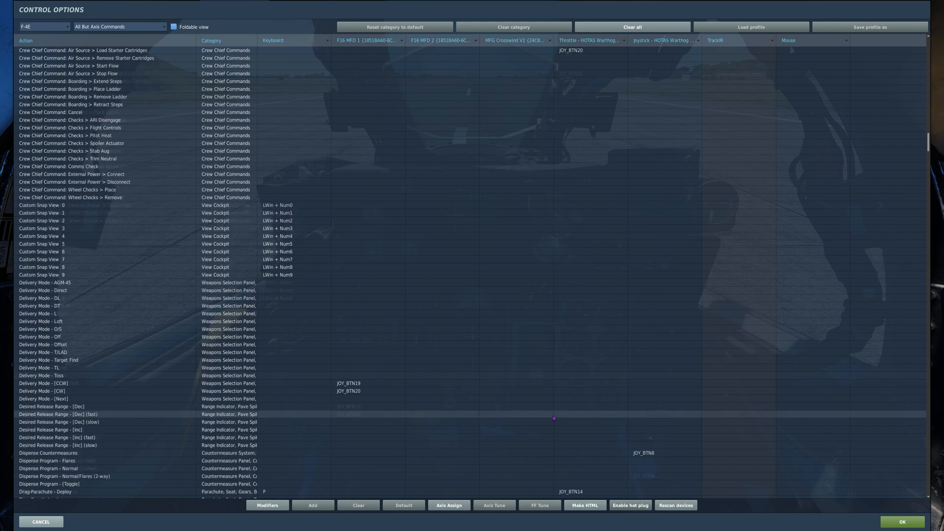
pyautogui.scroll(-3)
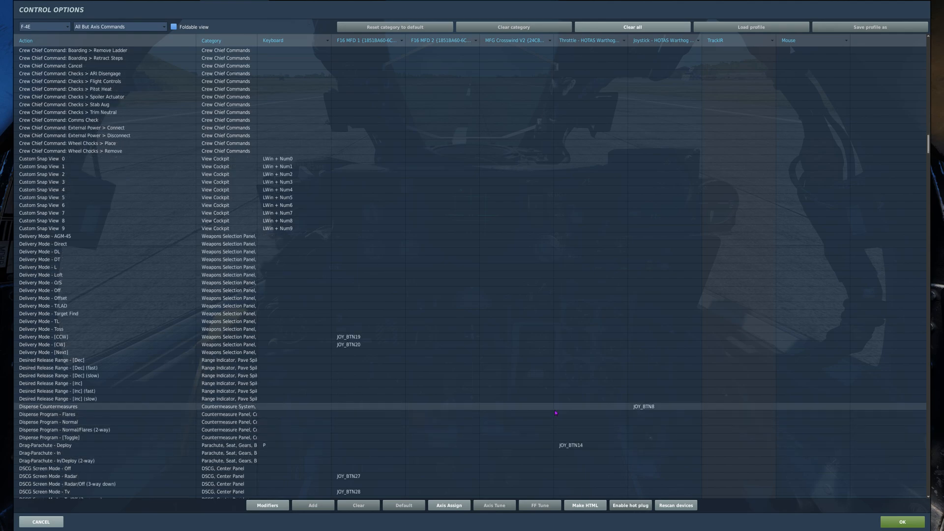
pyautogui.moveTo(643, 409)
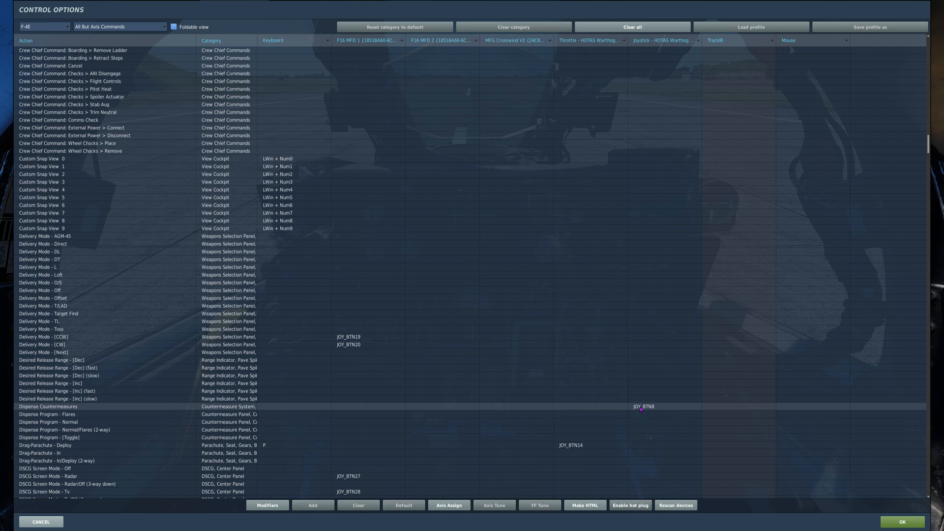
pyautogui.scroll(-3)
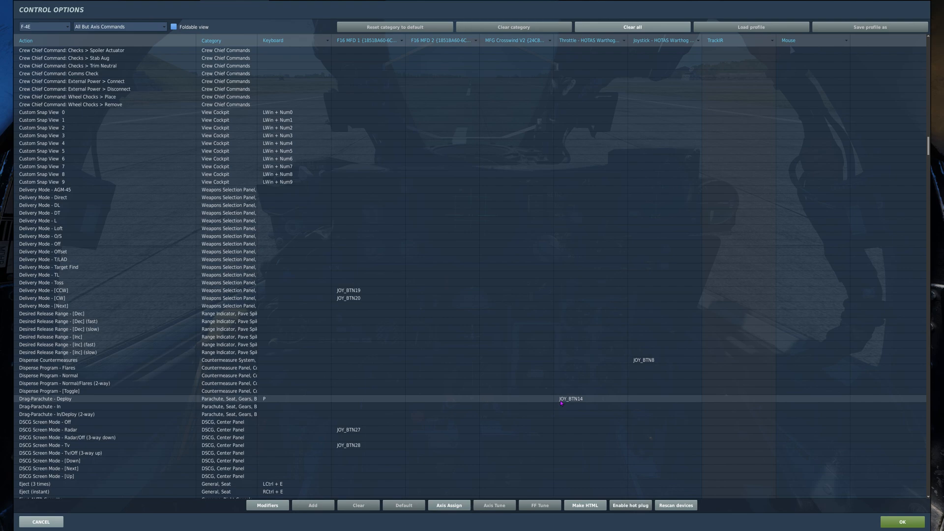
pyautogui.moveTo(569, 399)
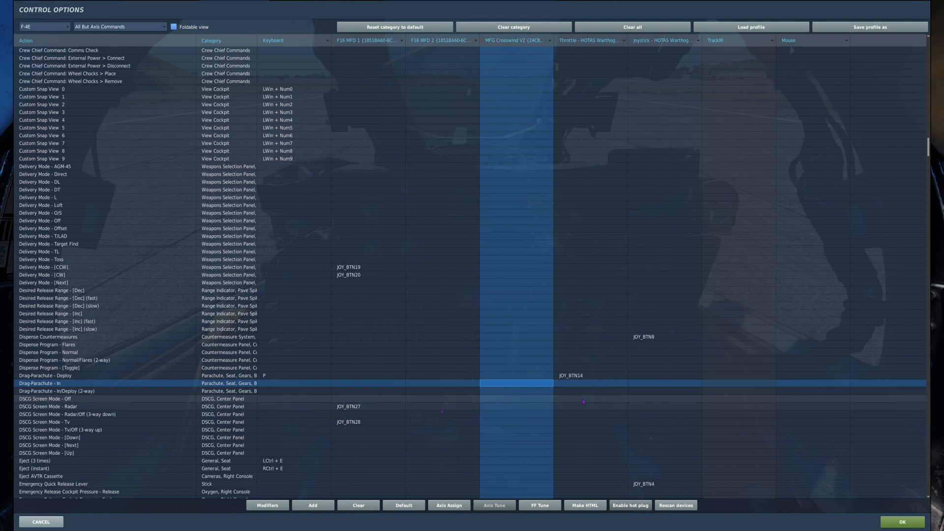
pyautogui.moveTo(350, 407)
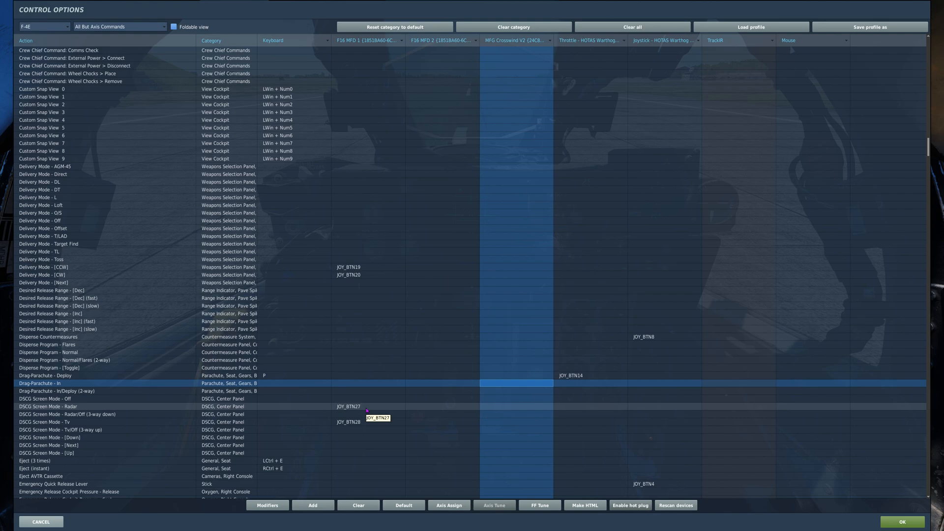
pyautogui.moveTo(367, 423)
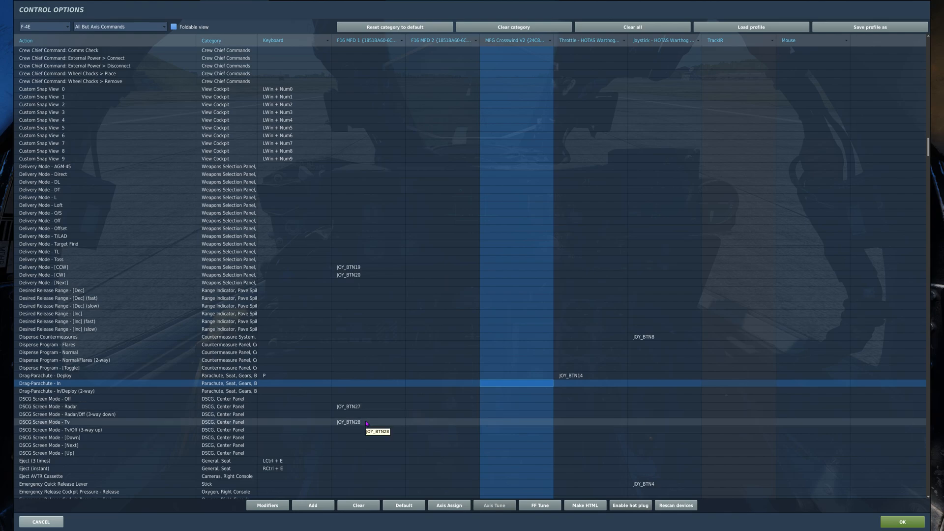
pyautogui.moveTo(365, 406)
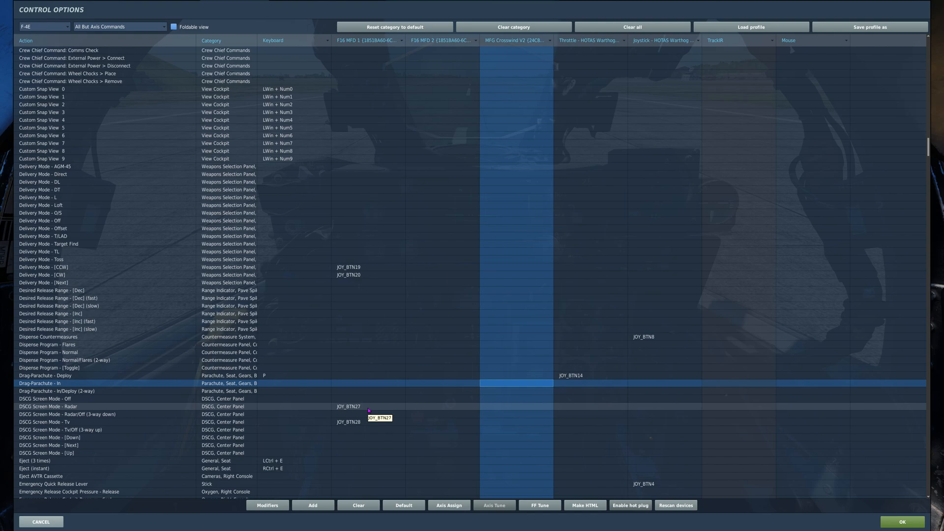
pyautogui.moveTo(370, 423)
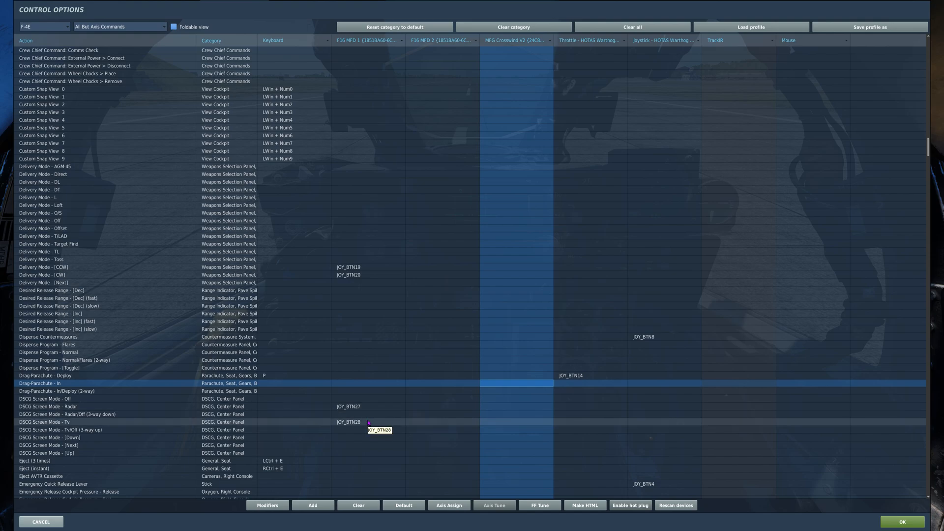
# Scroll past the DSCG Screen Mode rows to the F-key views and Flaps entries
pyautogui.scroll(-3)
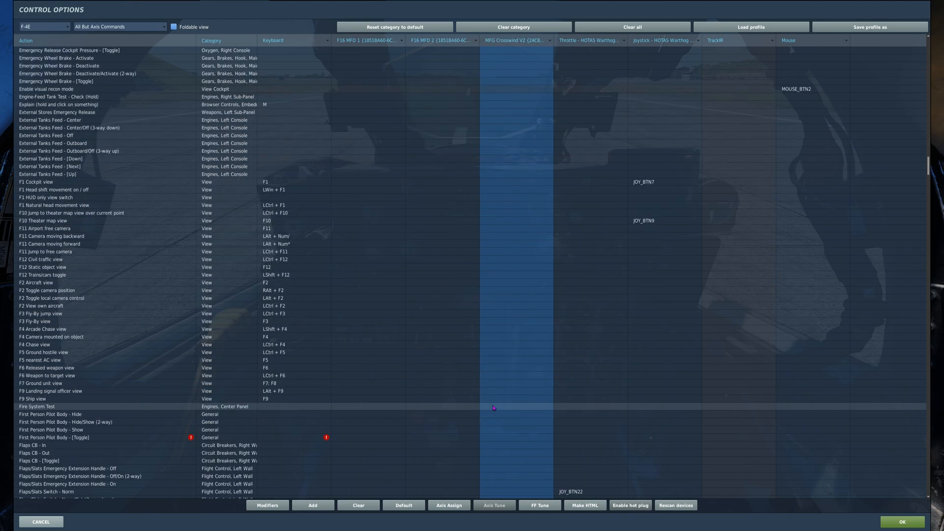
pyautogui.scroll(-3)
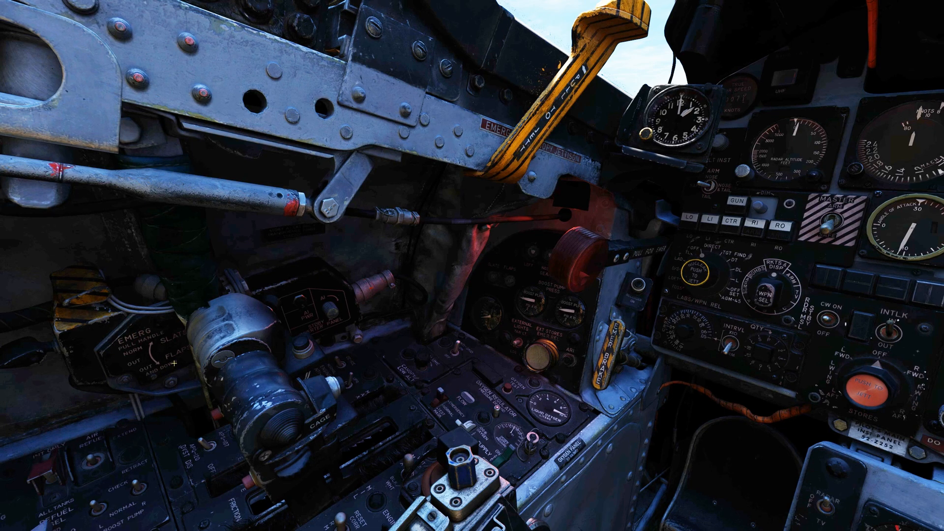
pyautogui.moveTo(102, 372)
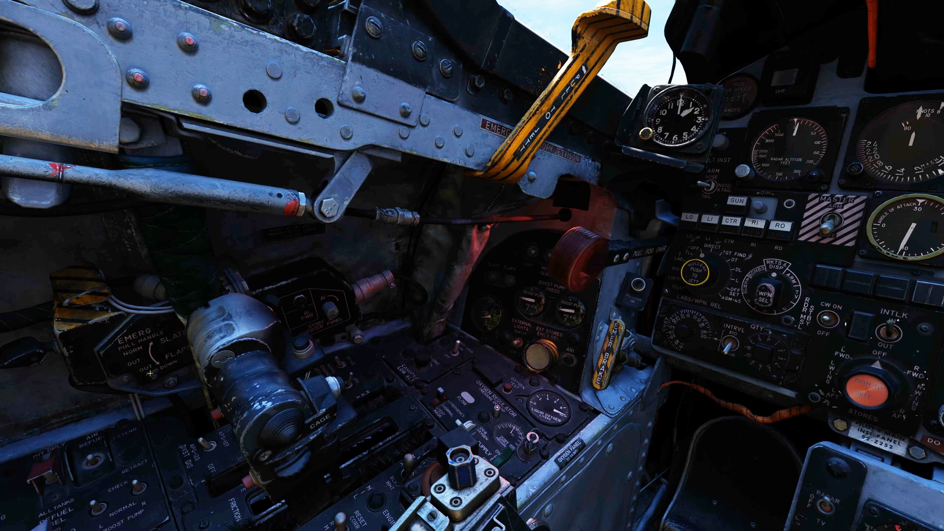
pyautogui.moveTo(418, 268)
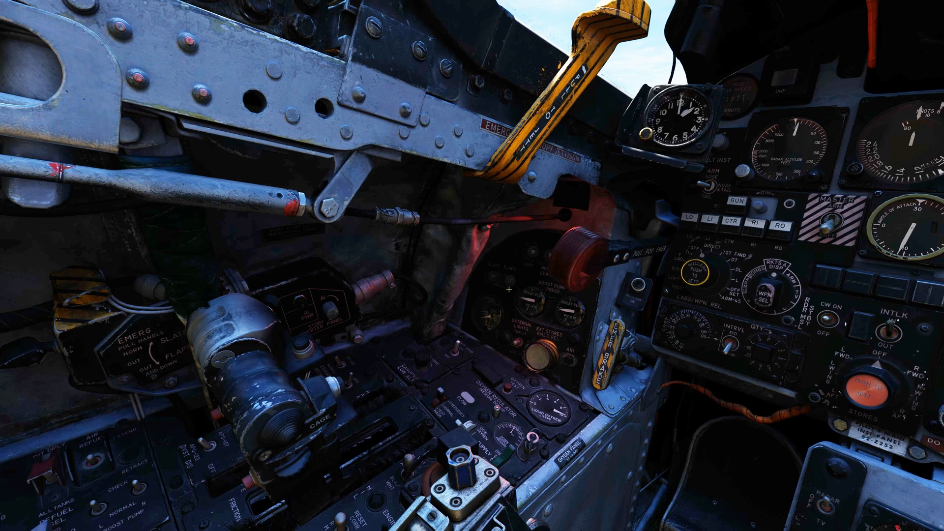
pyautogui.moveTo(435, 292)
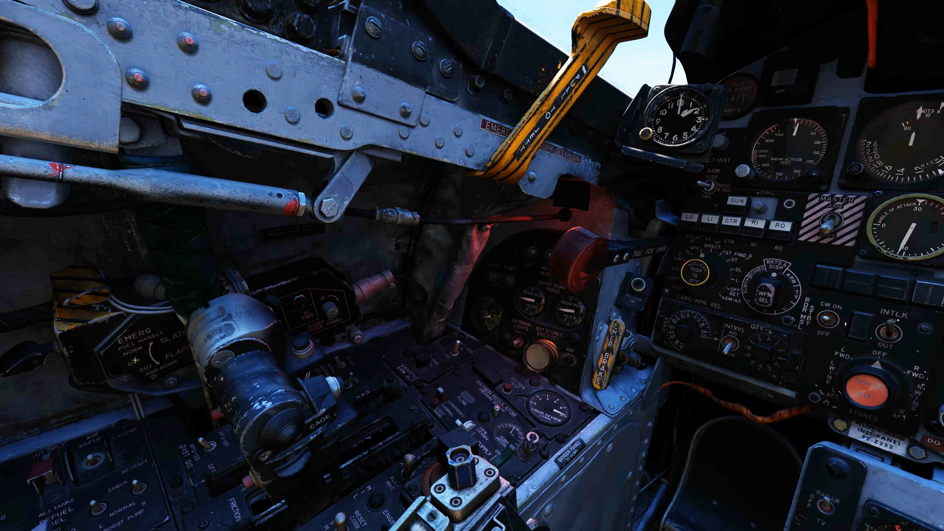
pyautogui.moveTo(30, 356)
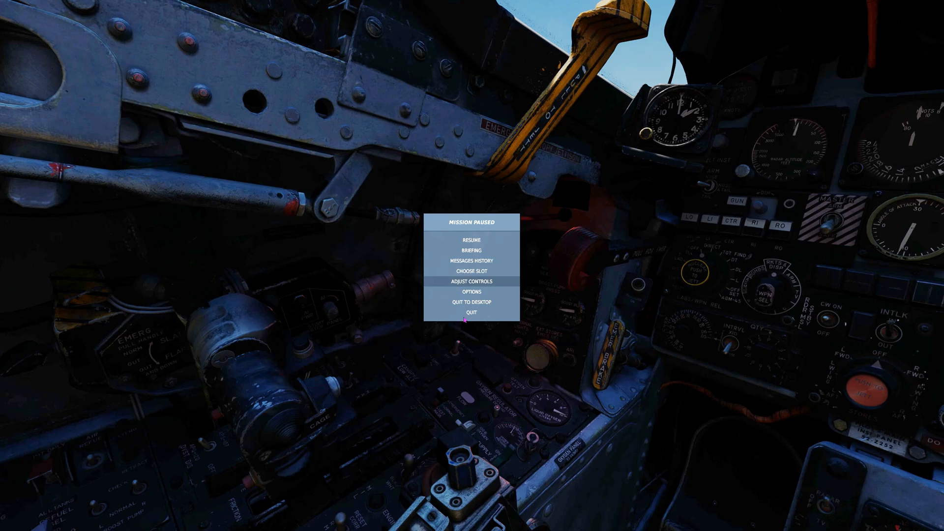
# Reopen Adjust Controls and scroll through Flaps, Gun/Missile Pinky Switch and Jester UI bindings
pyautogui.click(472, 281)
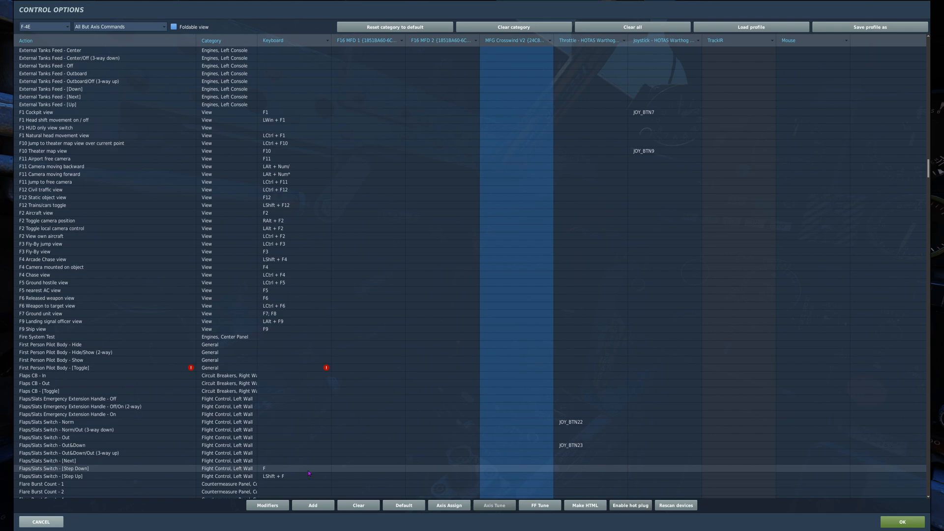
pyautogui.moveTo(575, 422)
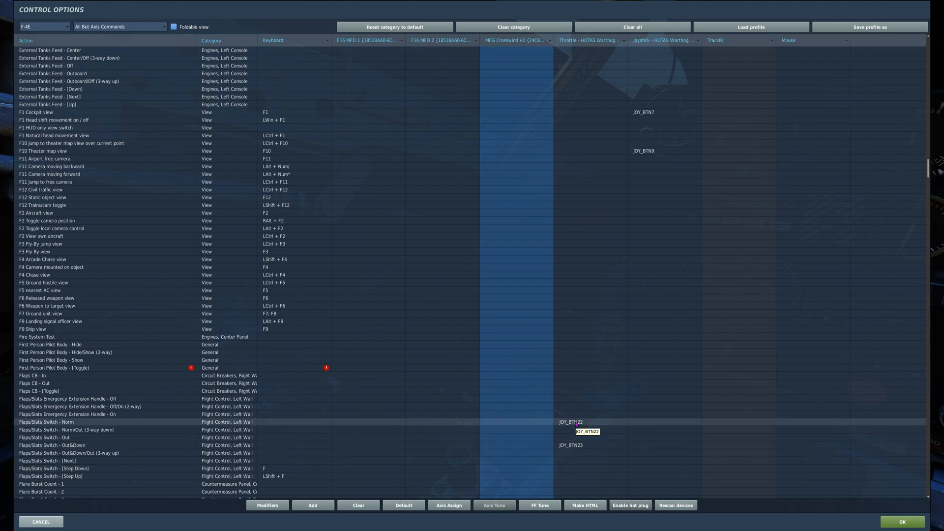
pyautogui.scroll(-3)
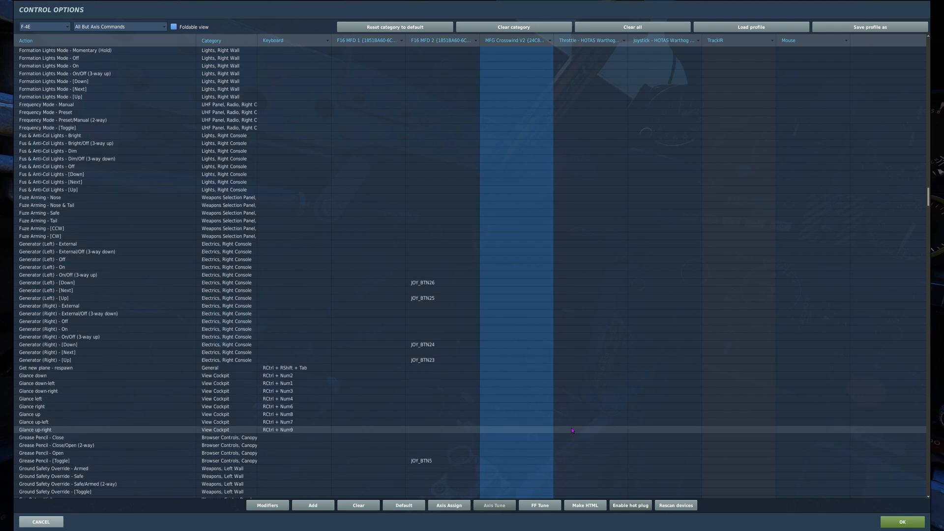
pyautogui.scroll(-3)
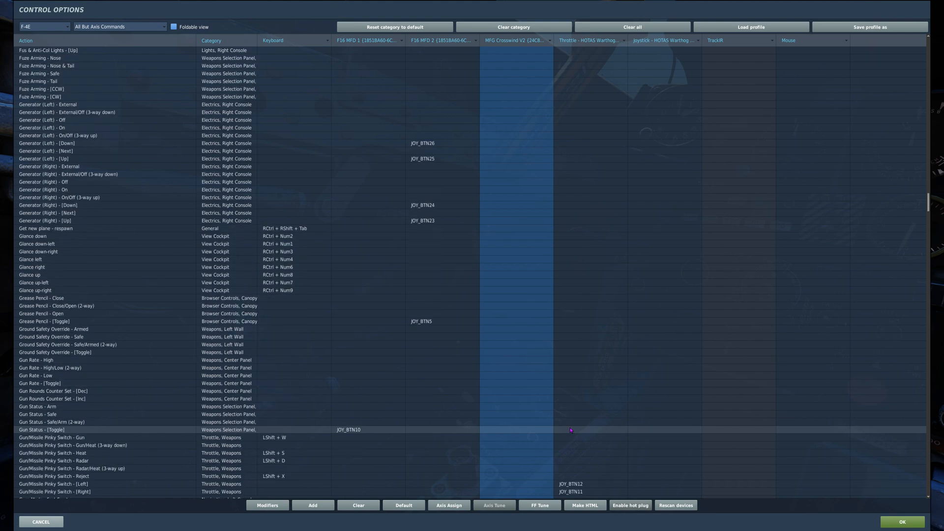
pyautogui.moveTo(413, 458)
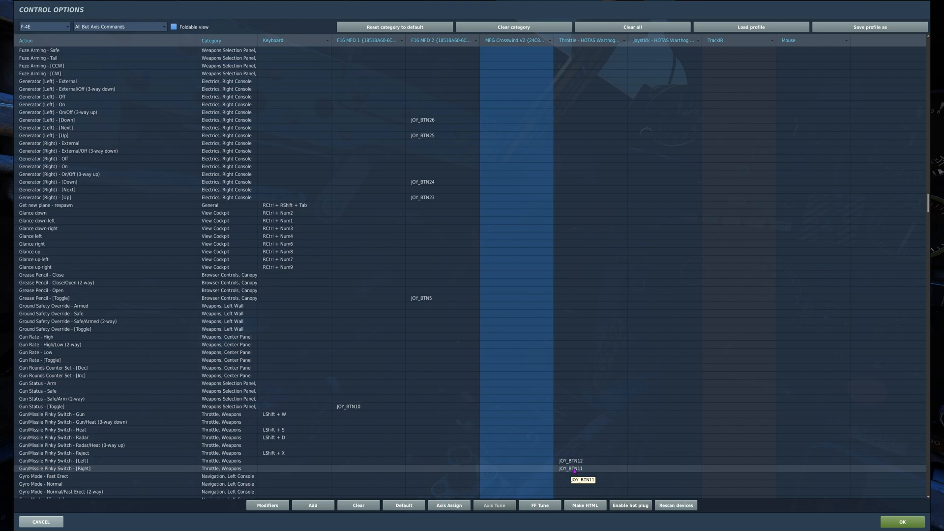
pyautogui.scroll(-3)
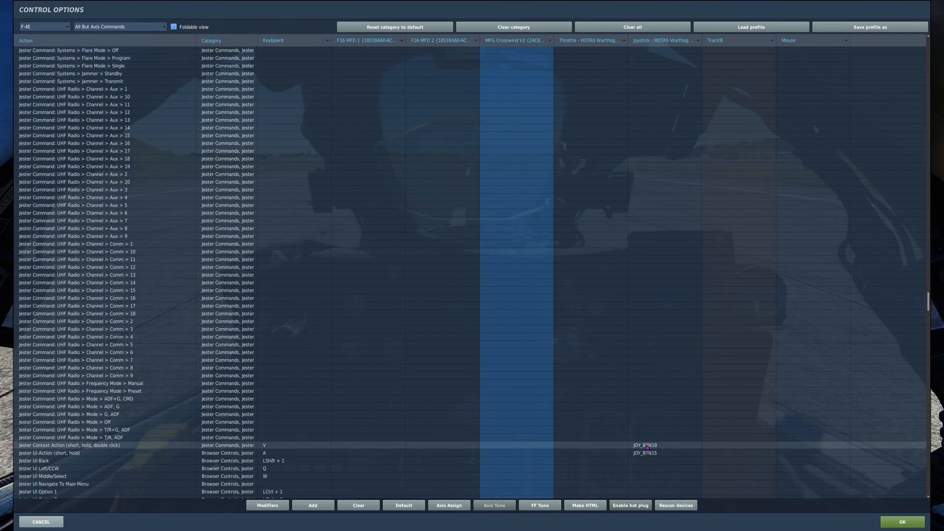
pyautogui.moveTo(644, 453)
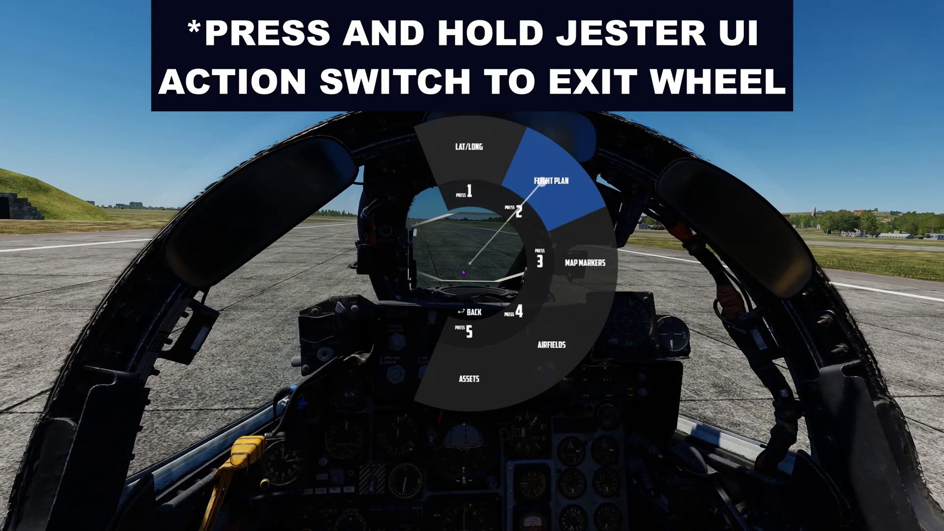
pyautogui.click(551, 183)
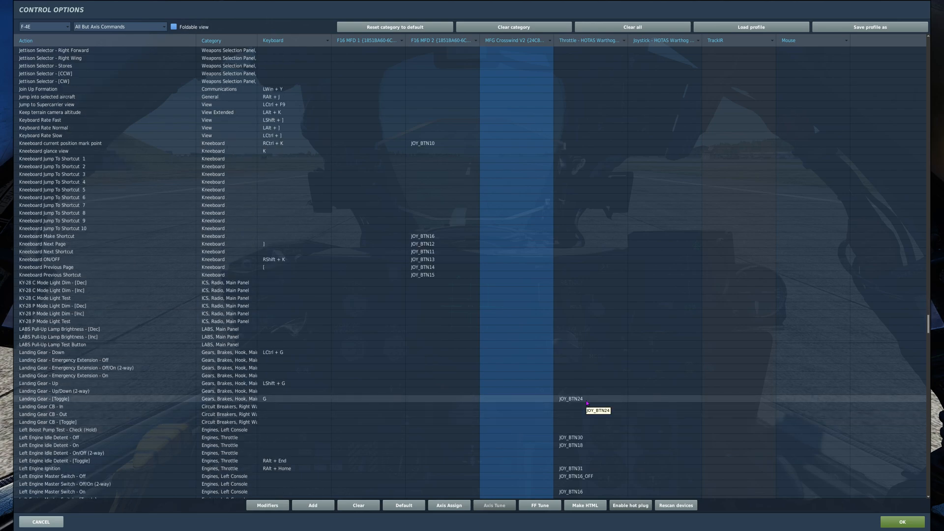
# Scroll the F-4E bindings past Landing Gear and Oxygen to DSCG, seat, selfie and Speed Brake entries
pyautogui.scroll(-3)
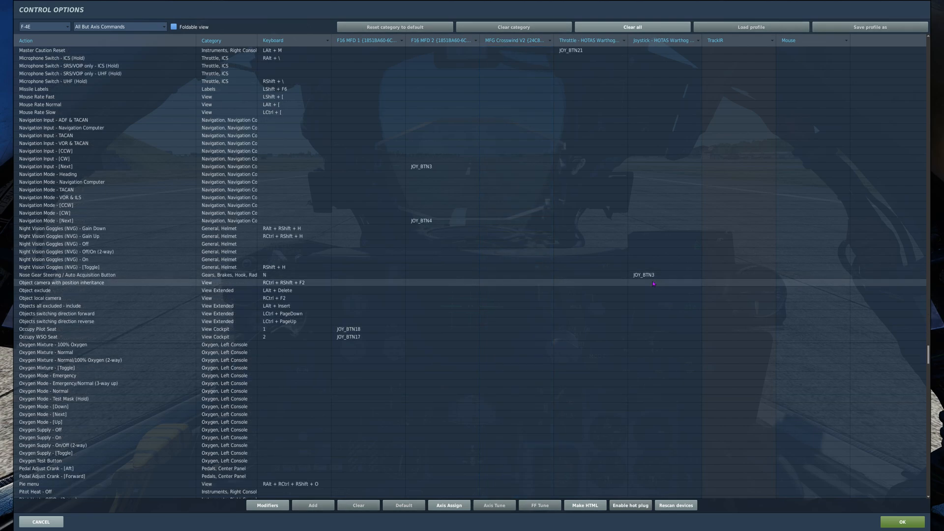
pyautogui.moveTo(139, 279)
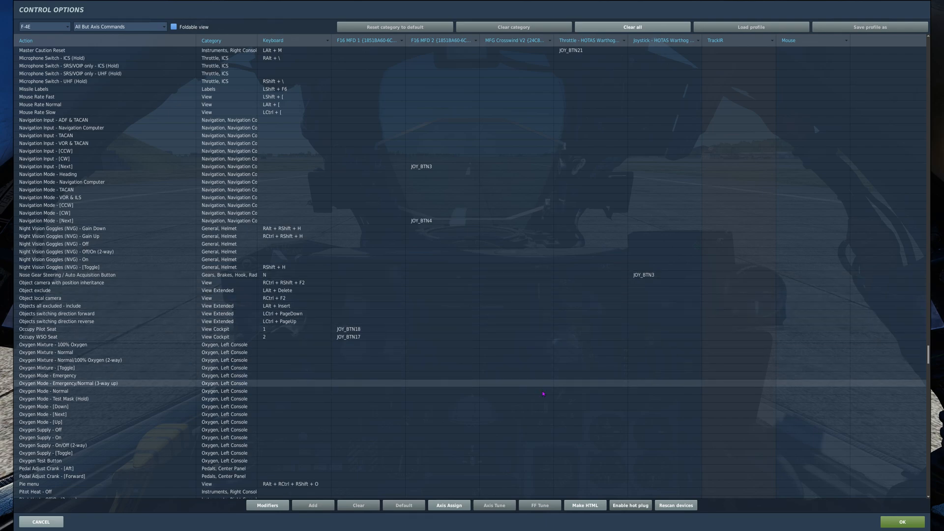
pyautogui.scroll(-3)
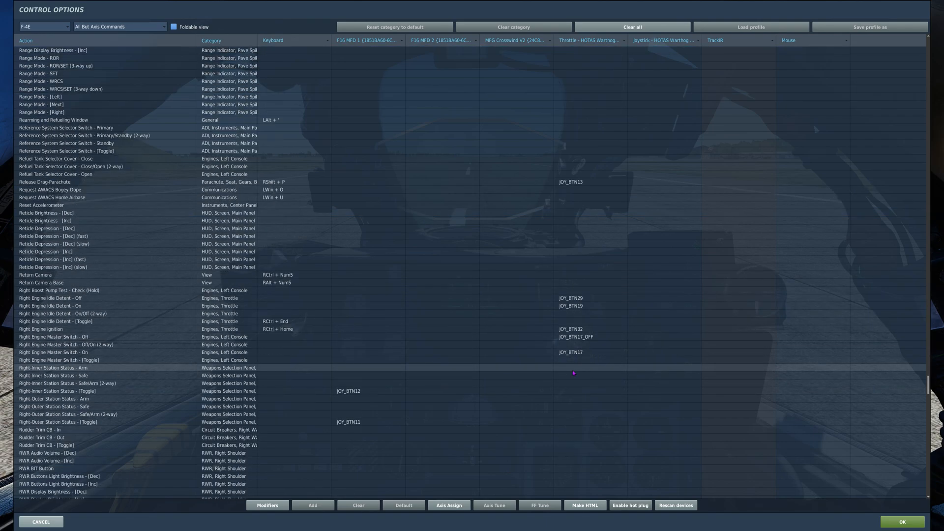
pyautogui.scroll(-3)
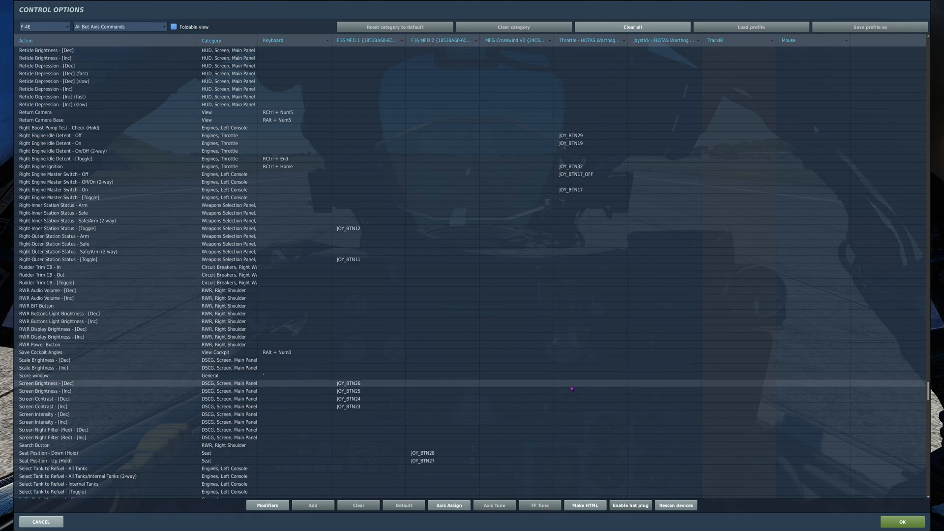
pyautogui.moveTo(576, 385)
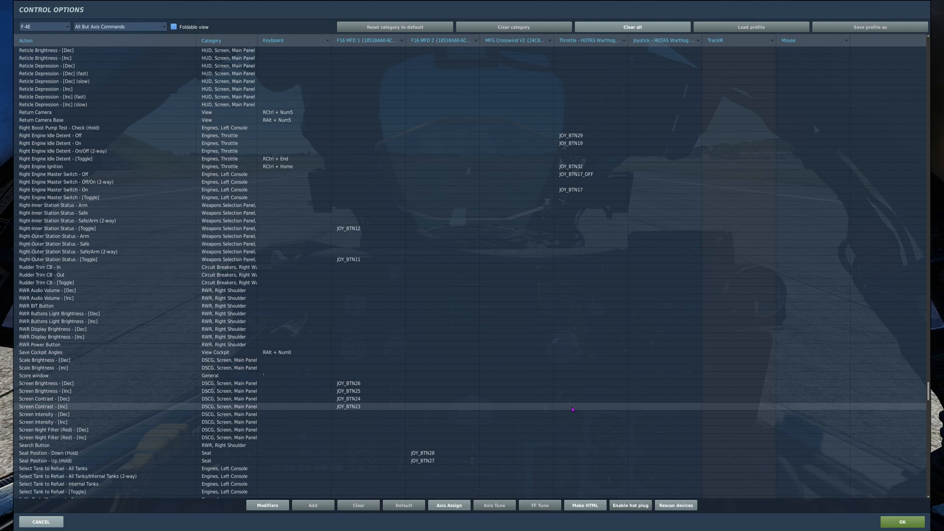
pyautogui.scroll(-3)
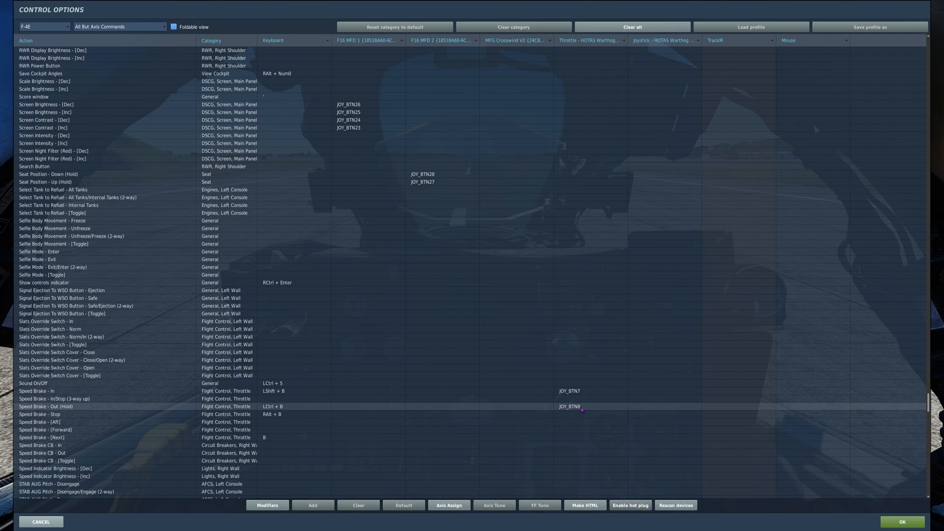
# Scroll through TACAN, Trim and Weapon bindings to the final WSO antenna hand control entries
pyautogui.scroll(-3)
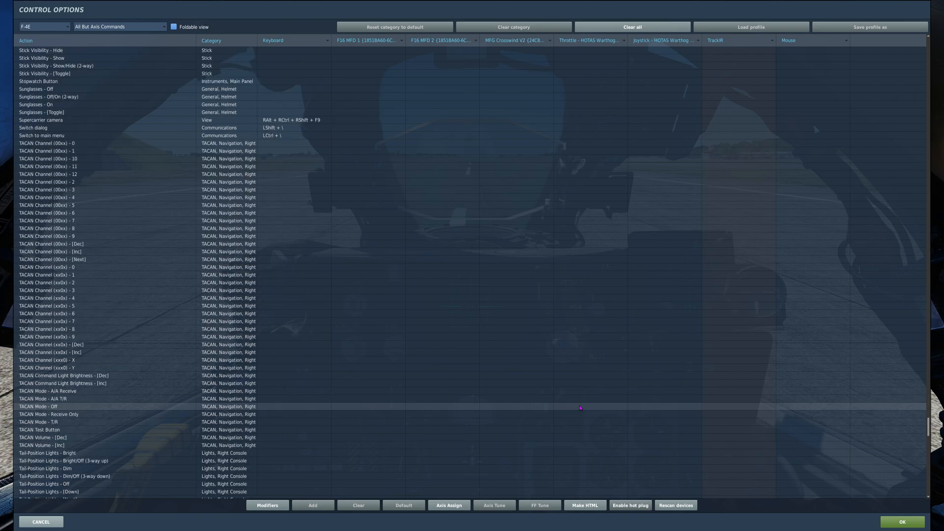
pyautogui.scroll(-3)
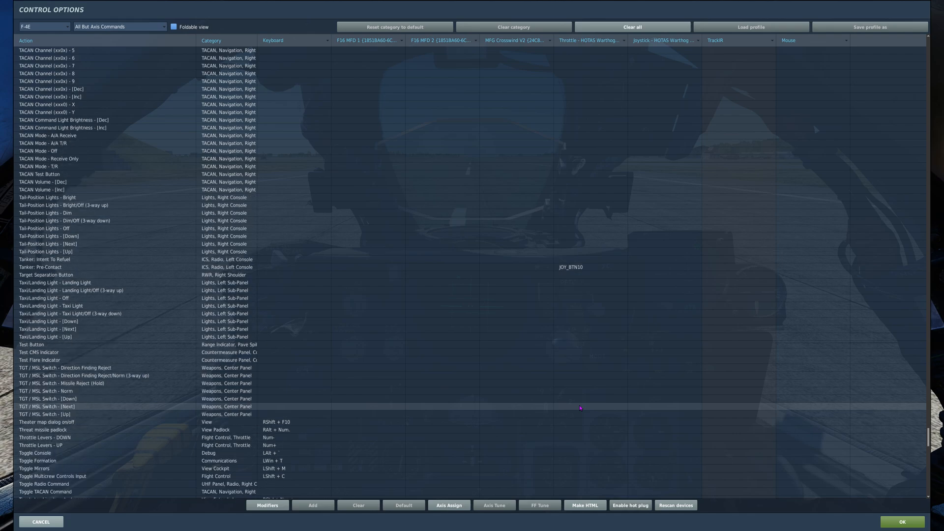
pyautogui.scroll(-3)
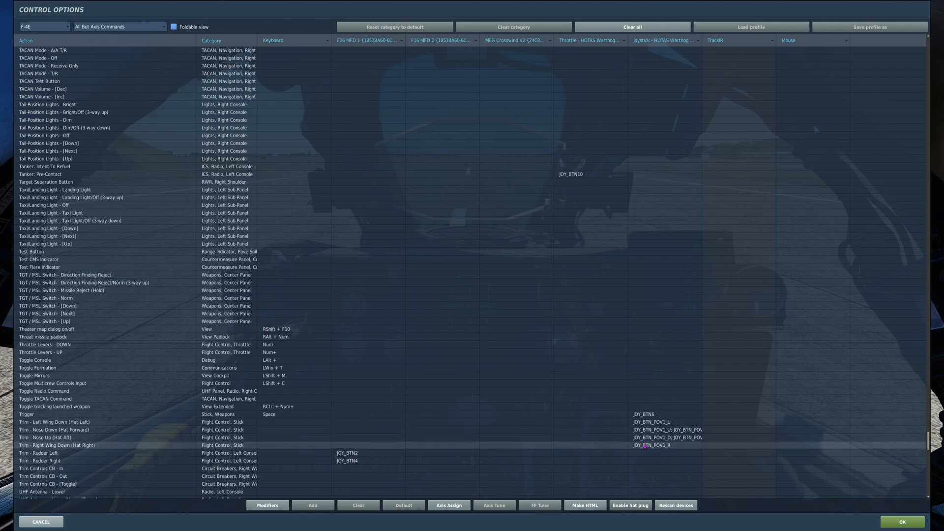
pyautogui.scroll(-3)
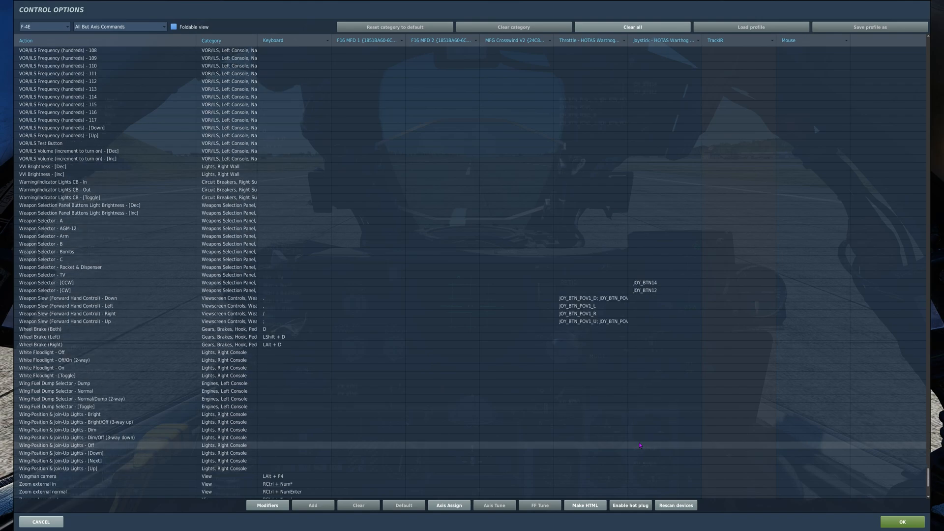
pyautogui.scroll(-3)
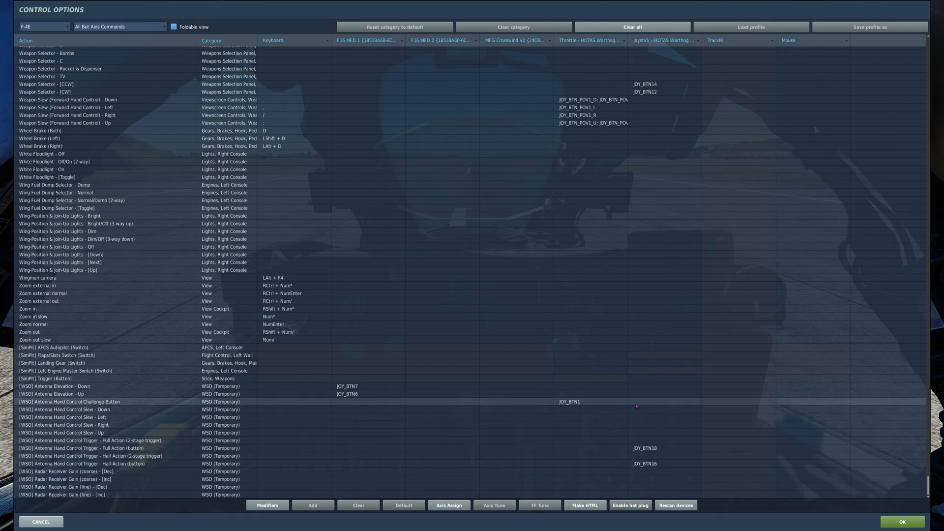
pyautogui.moveTo(615, 405)
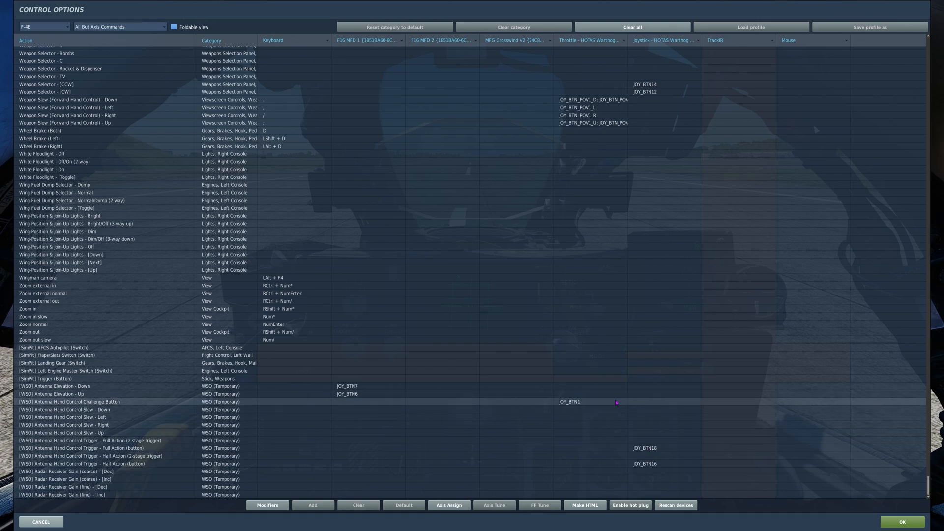
pyautogui.moveTo(621, 410)
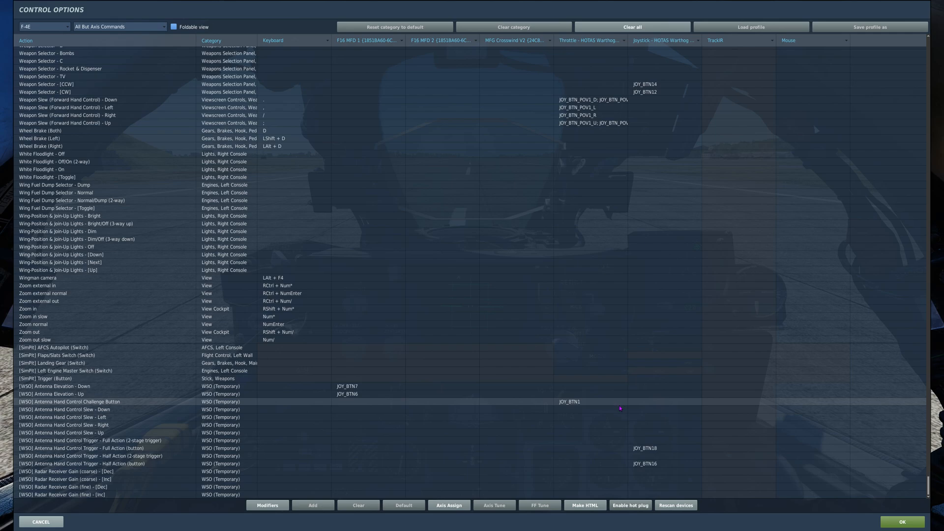
pyautogui.moveTo(641, 448)
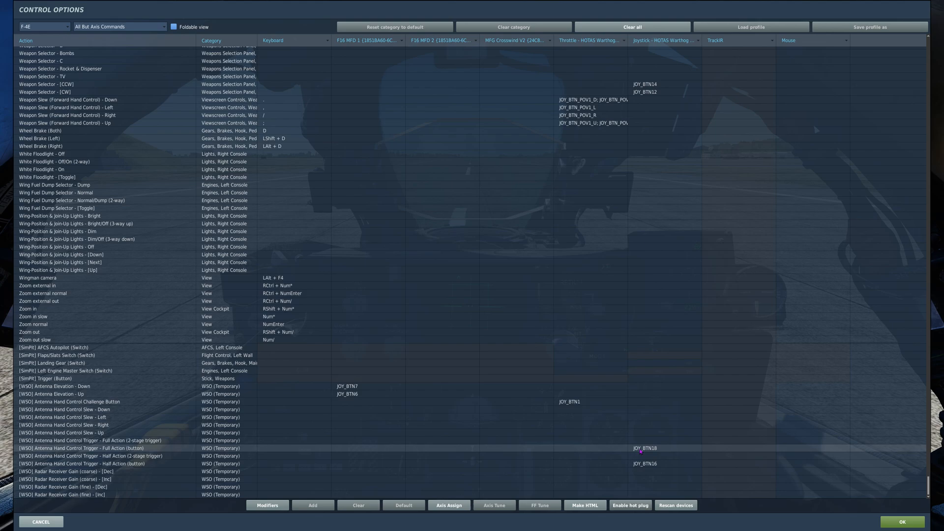
pyautogui.click(901, 522)
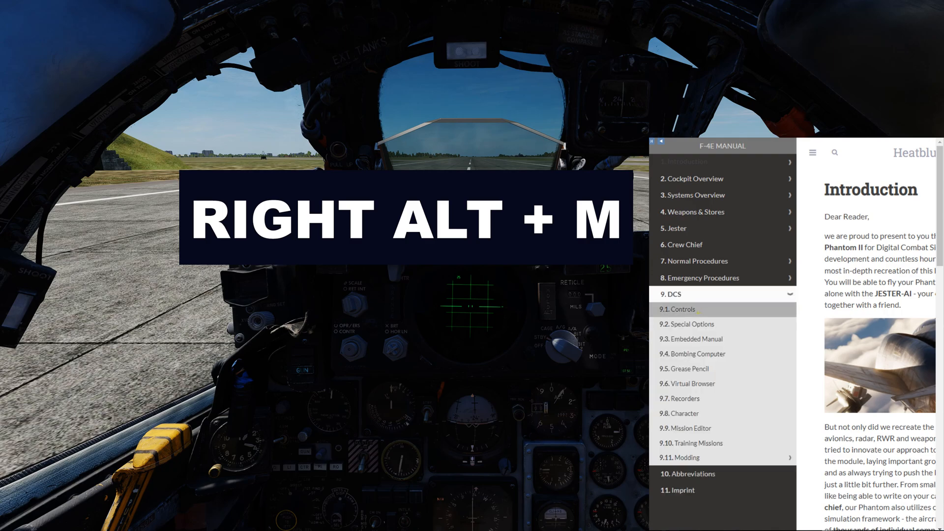
# Open manual section 9.1 Controls and read down to the Speed Brake bind examples
pyautogui.click(679, 309)
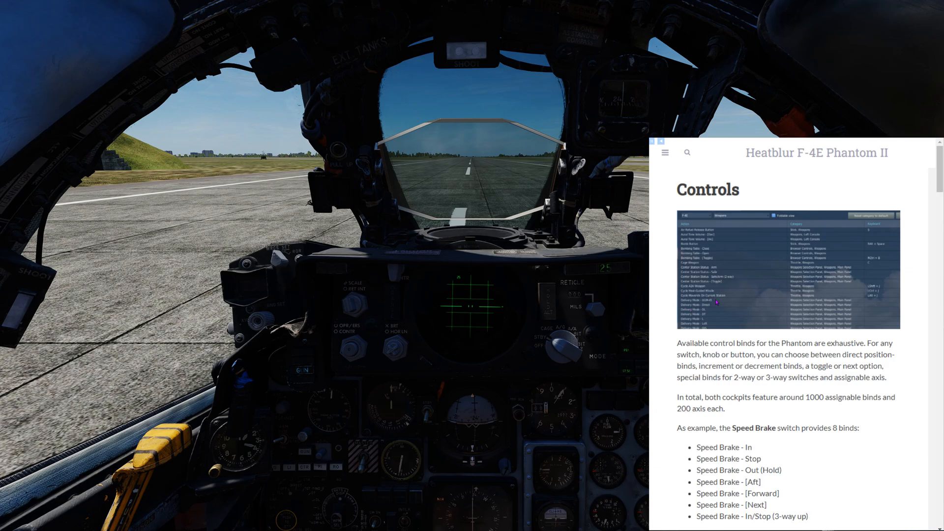
pyautogui.scroll(-3)
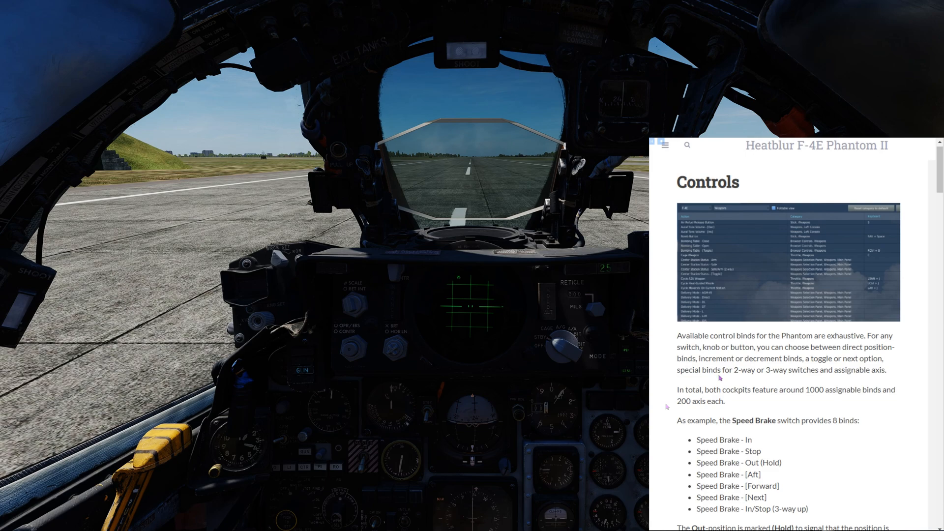
pyautogui.moveTo(905, 402)
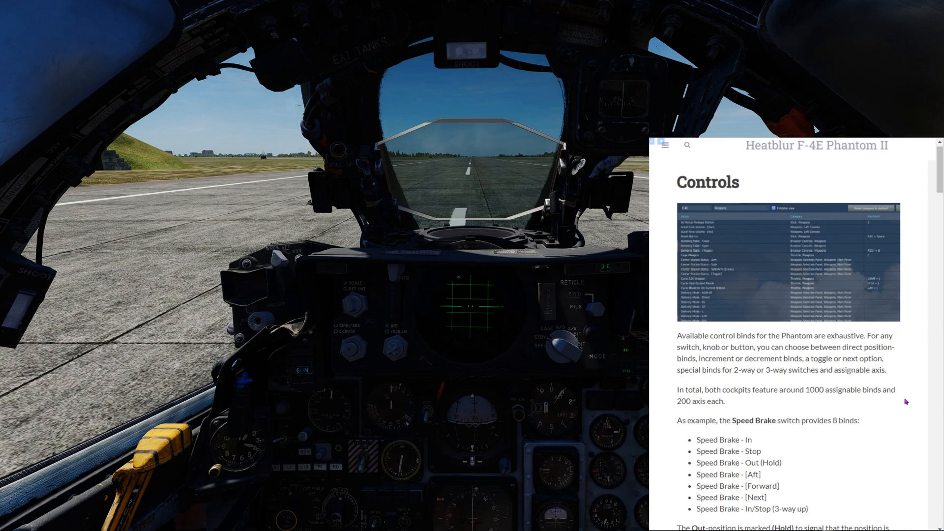
pyautogui.moveTo(718, 417)
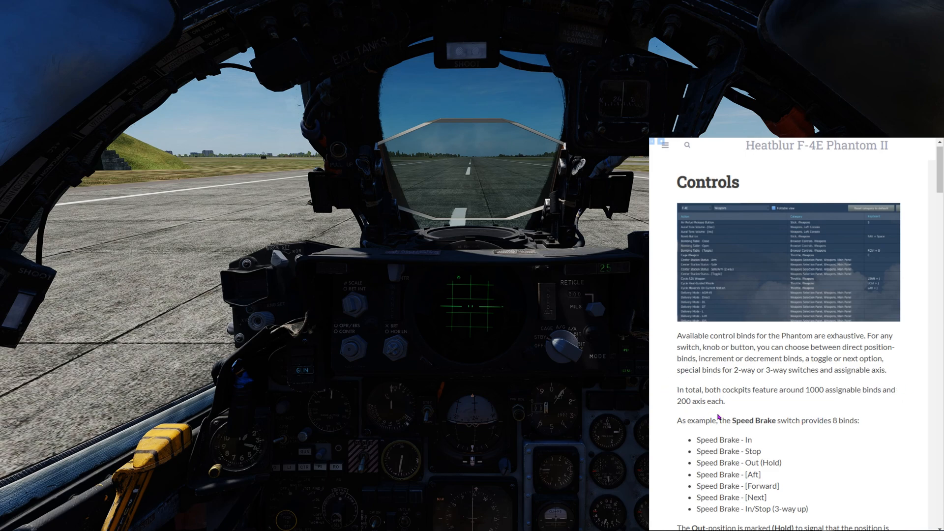
pyautogui.scroll(-3)
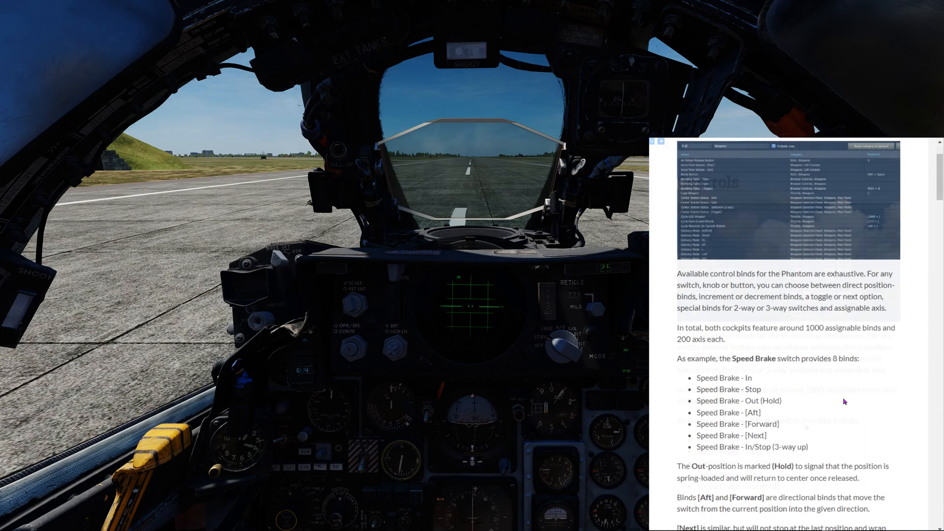
pyautogui.scroll(-3)
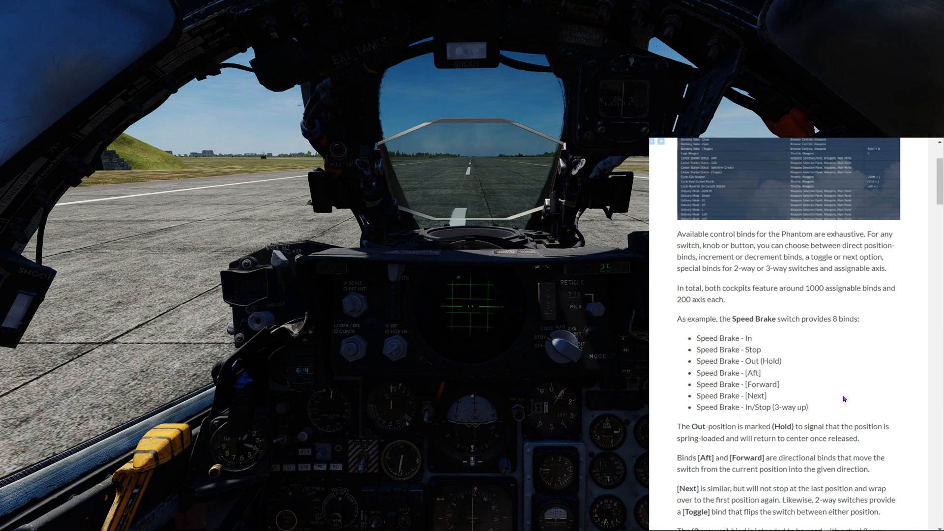
pyautogui.moveTo(844, 383)
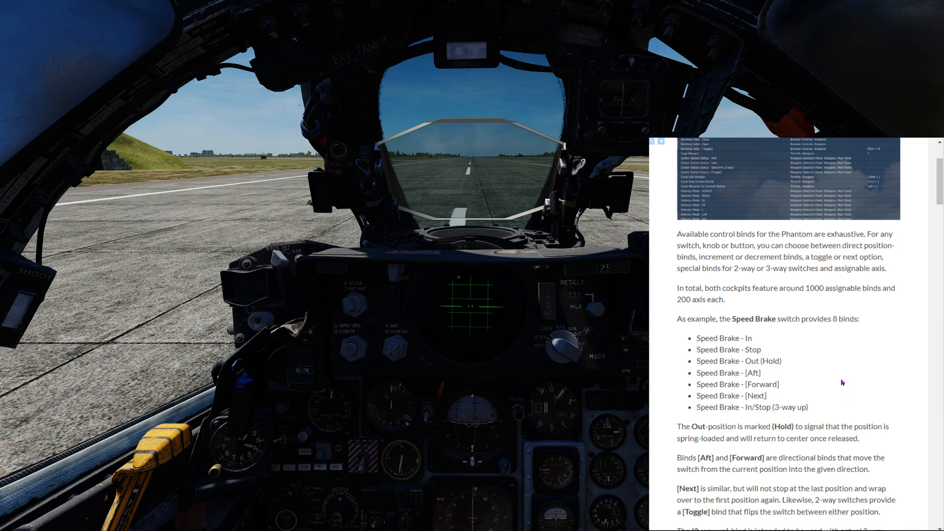